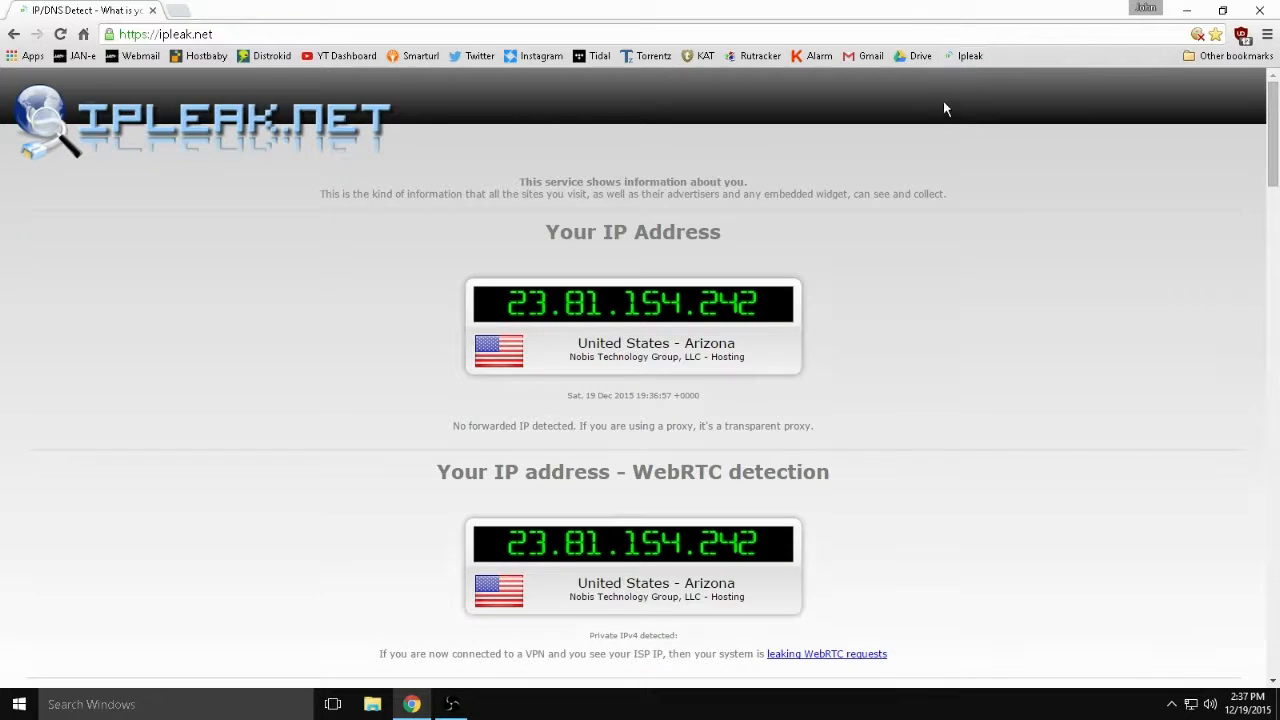
# Scroll through chrome://extensions confirming uBlock Origin and WebRTC Leak Prevent are both enabled.
pyautogui.scroll(-3)
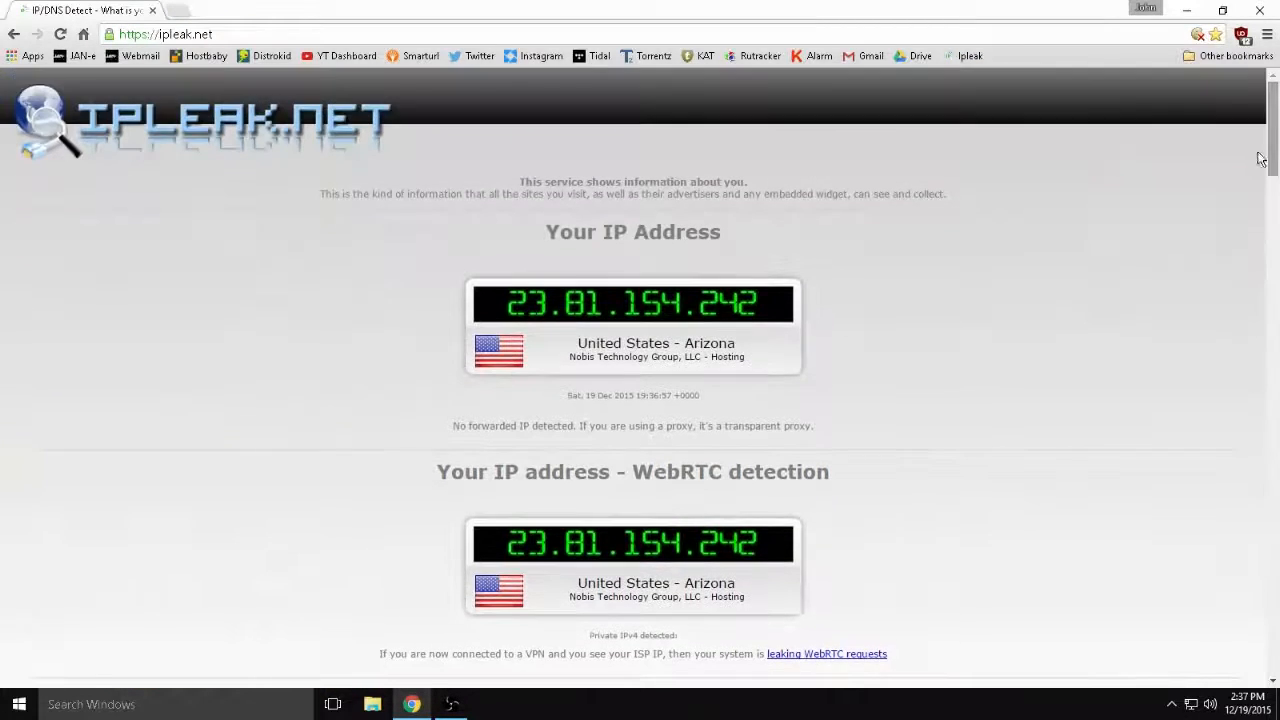
pyautogui.click(164, 32)
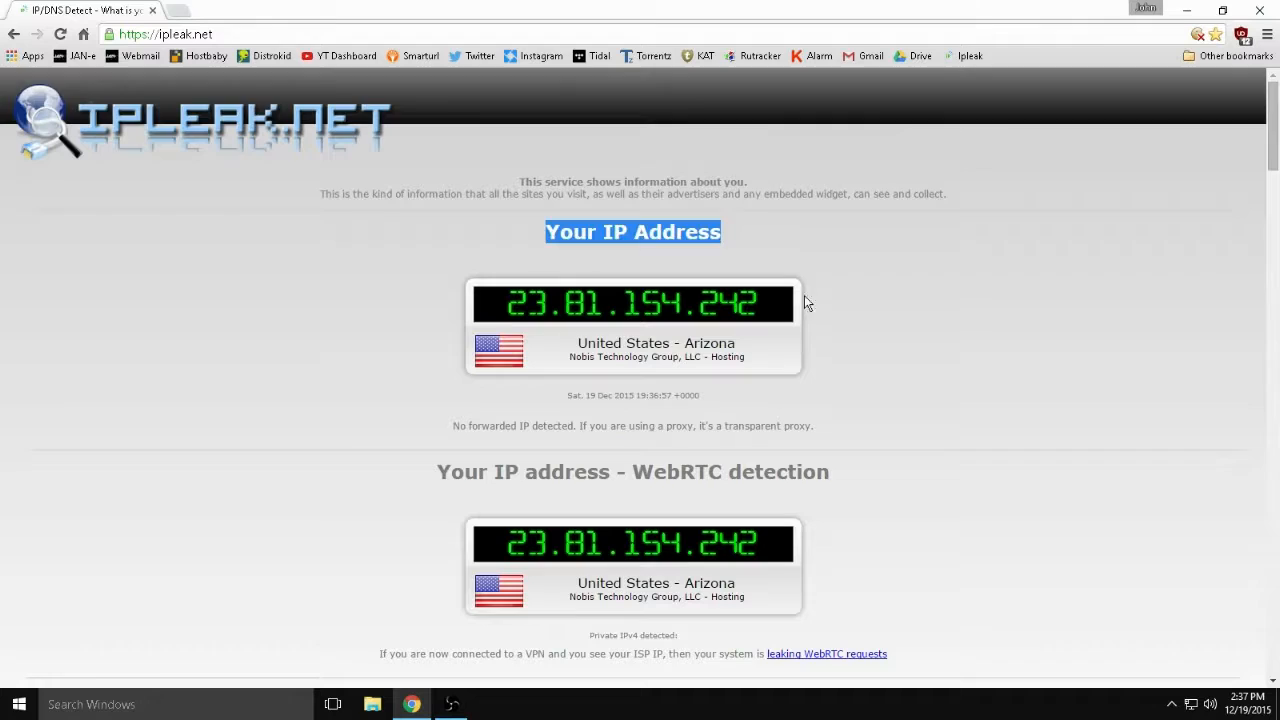
pyautogui.scroll(-3)
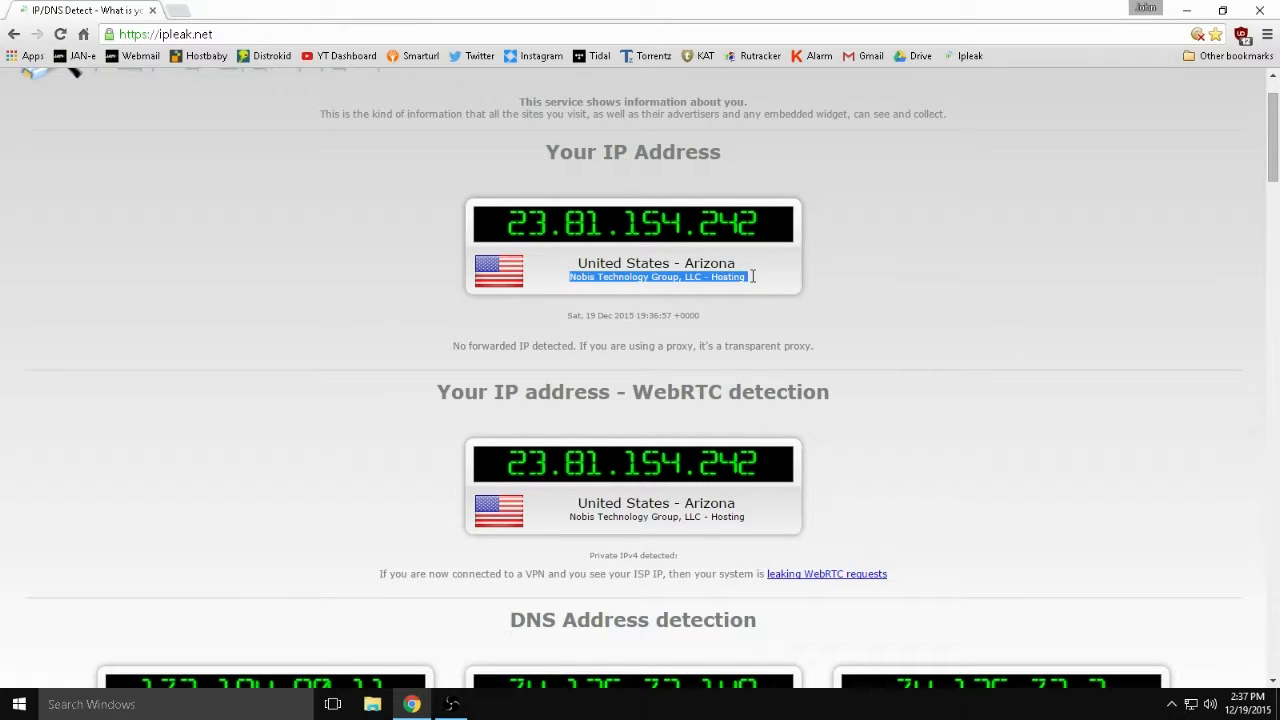
pyautogui.moveTo(760, 268)
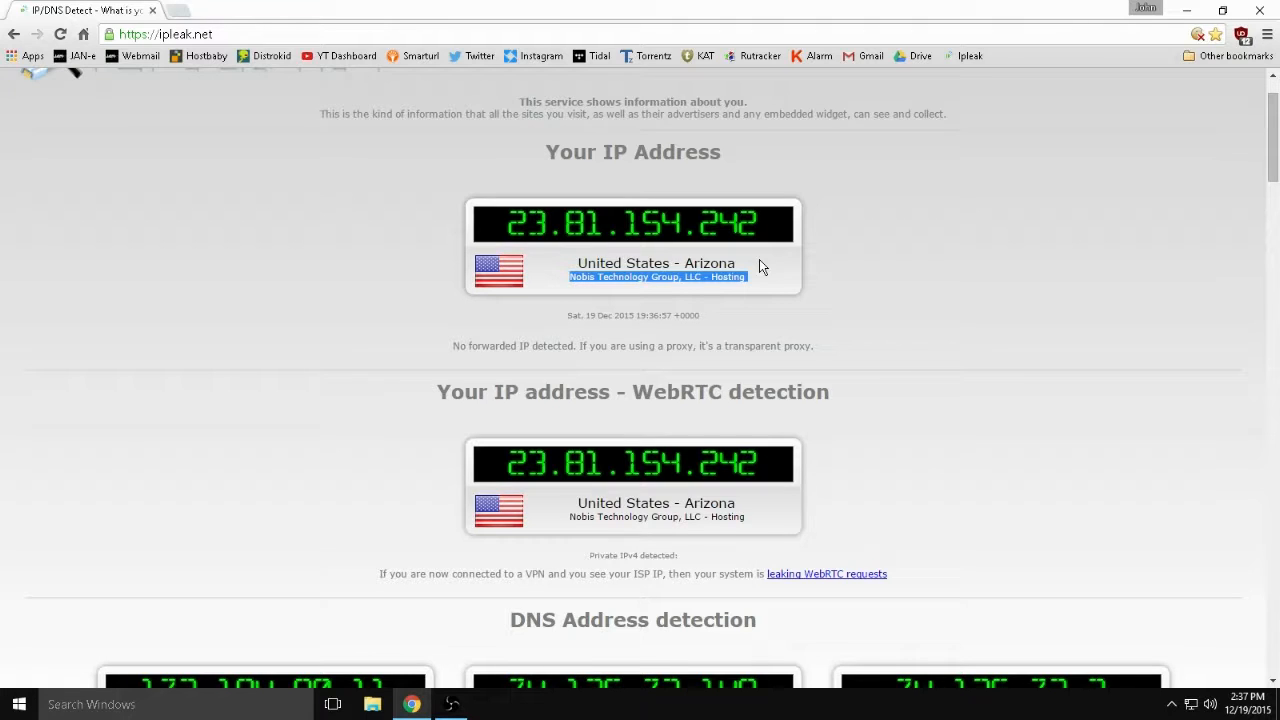
pyautogui.scroll(-3)
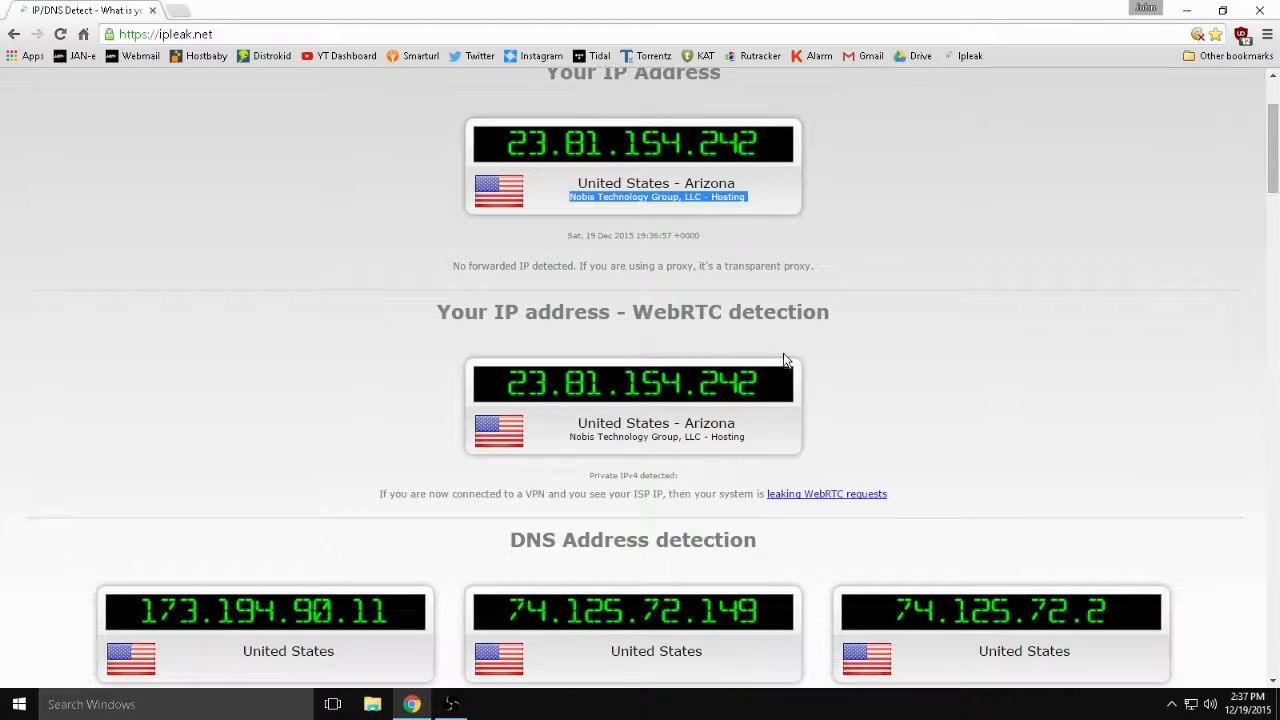
pyautogui.scroll(-3)
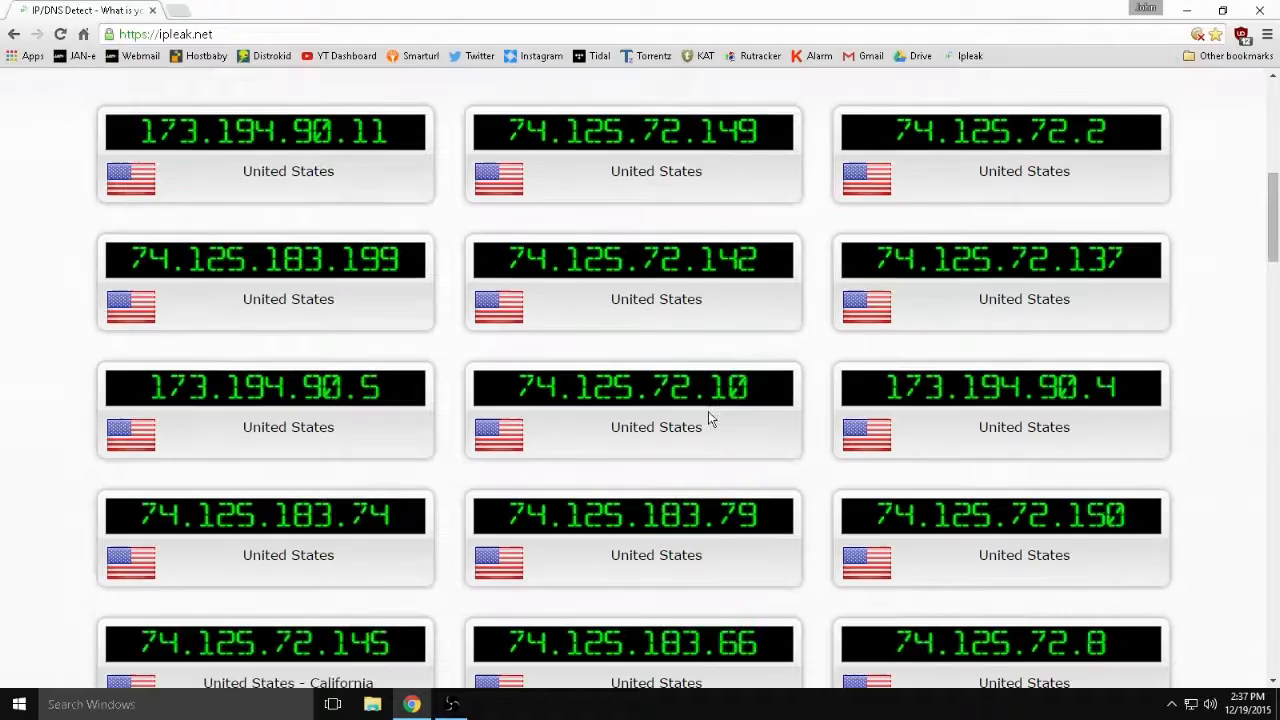
pyautogui.scroll(-3)
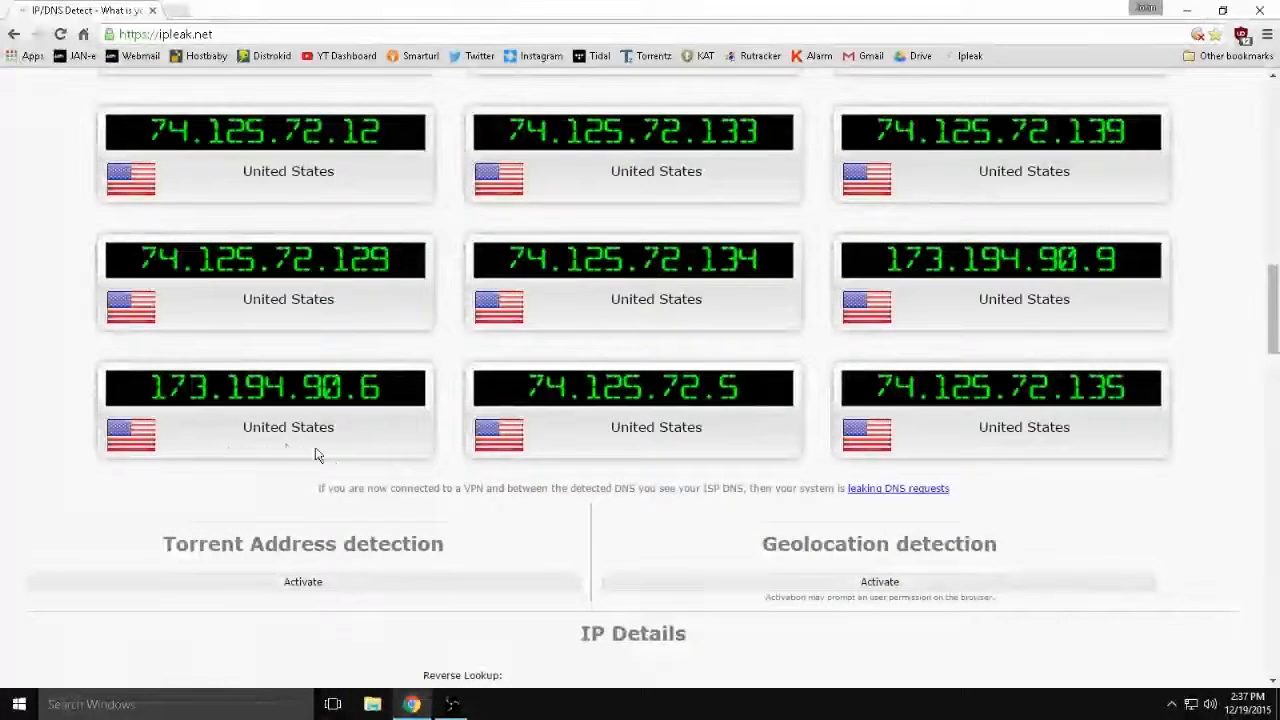
pyautogui.moveTo(596, 448)
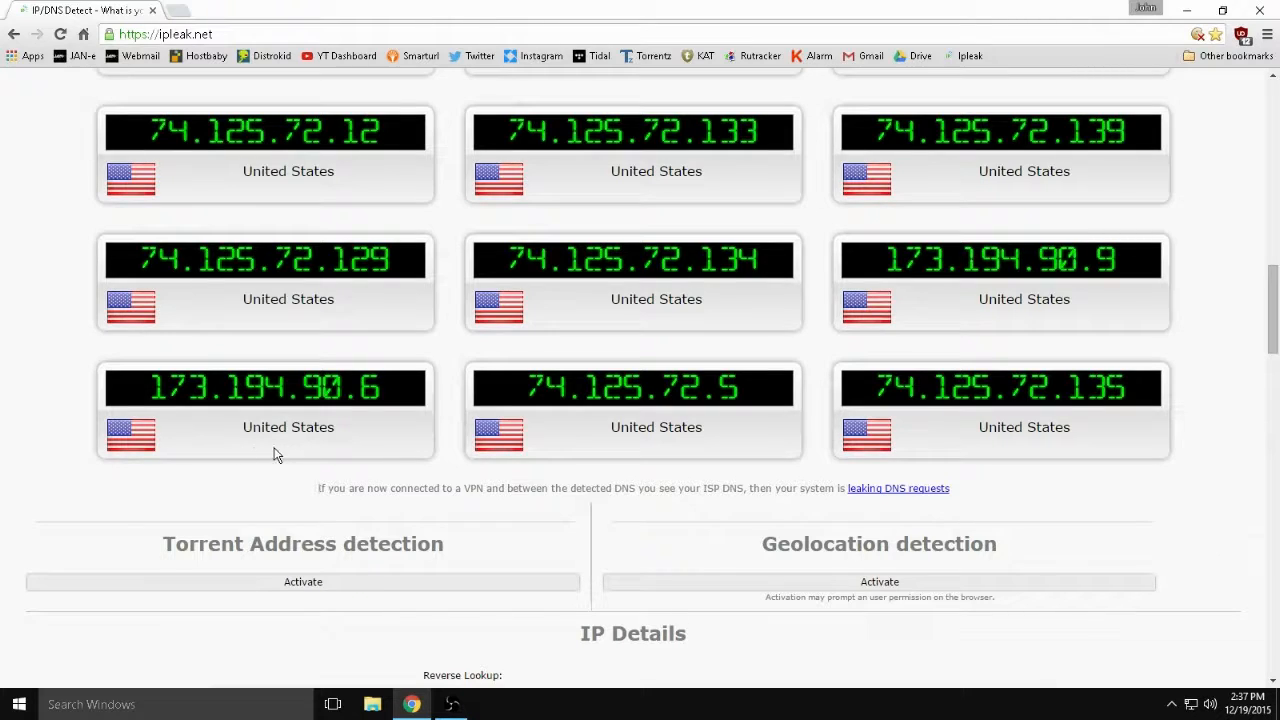
pyautogui.scroll(3)
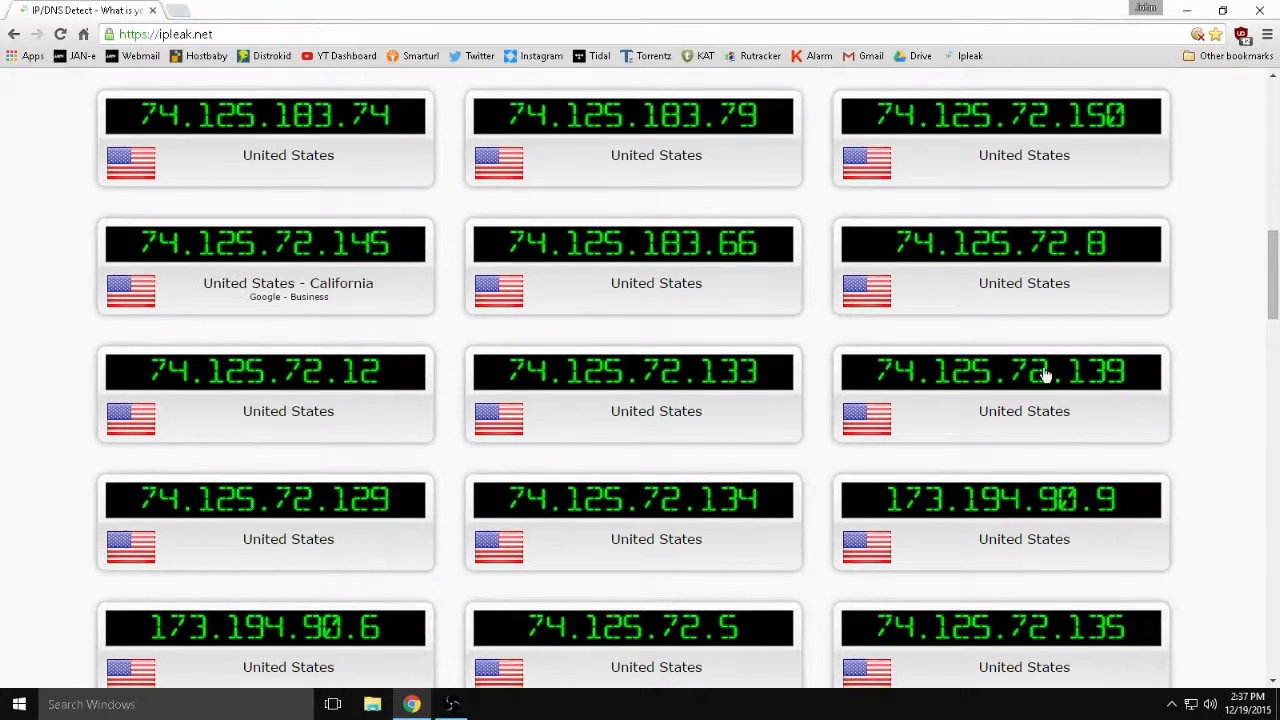
pyautogui.scroll(-3)
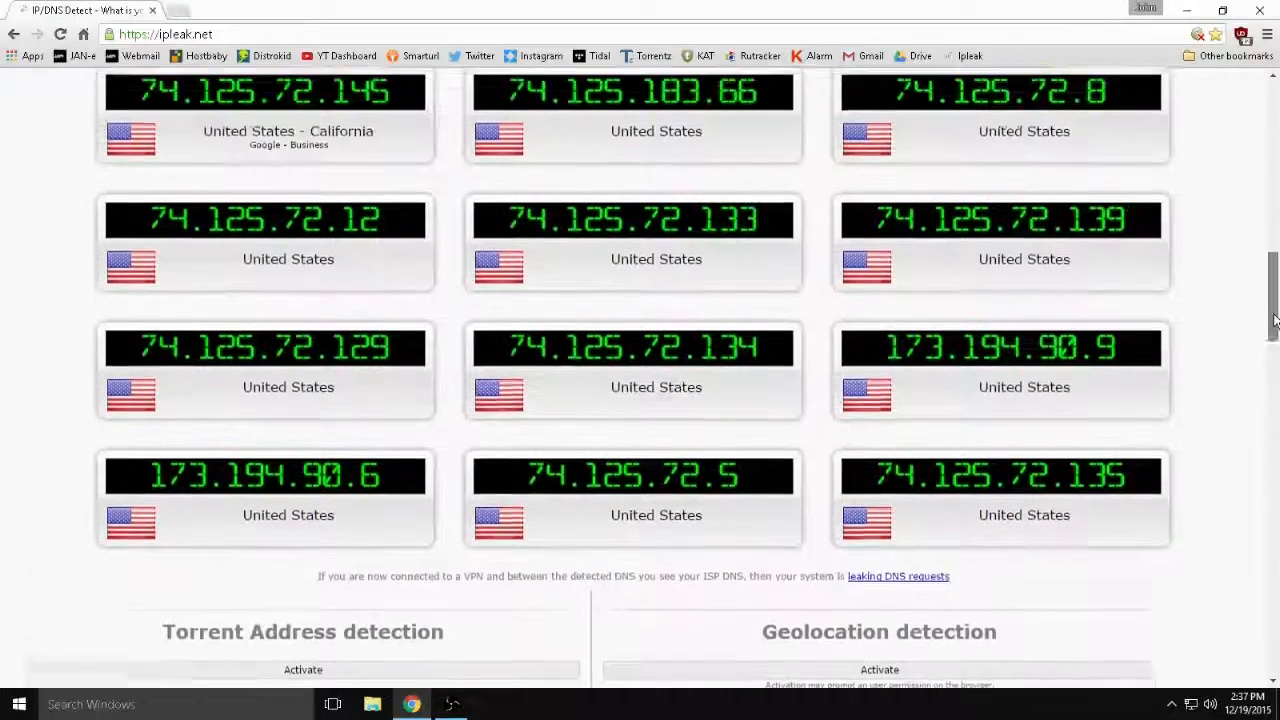
pyautogui.scroll(3)
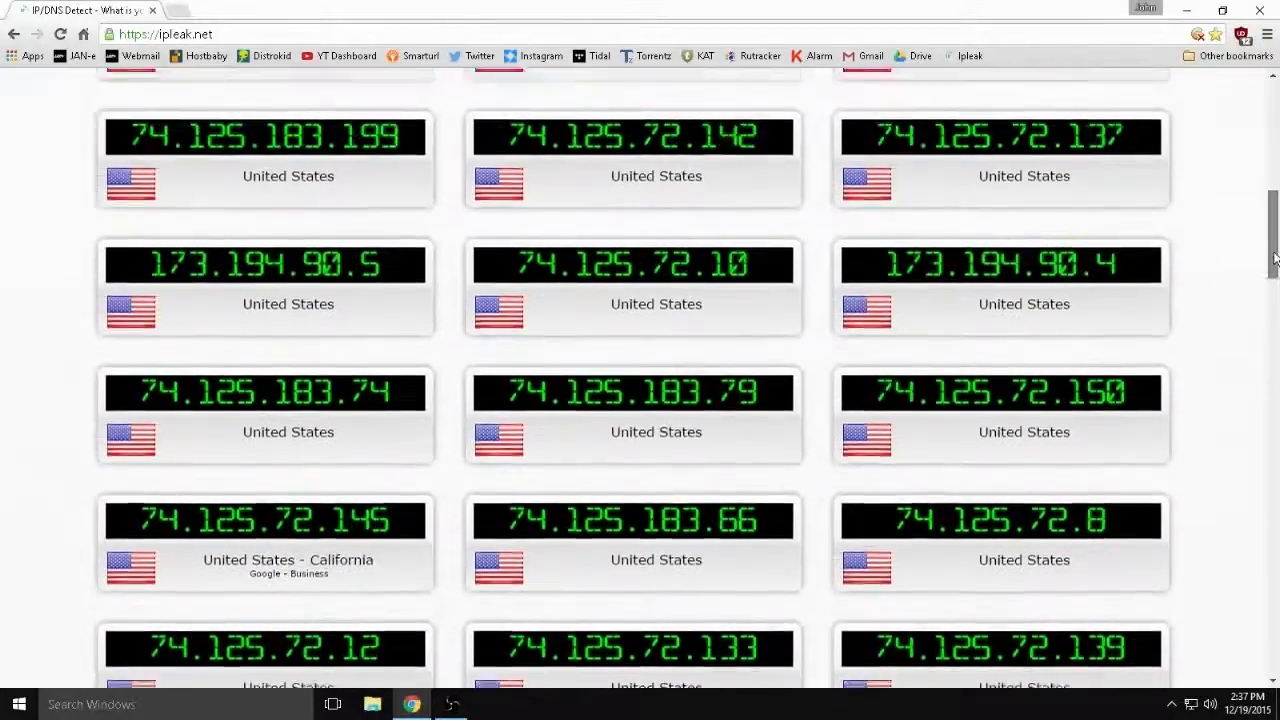
pyautogui.scroll(3)
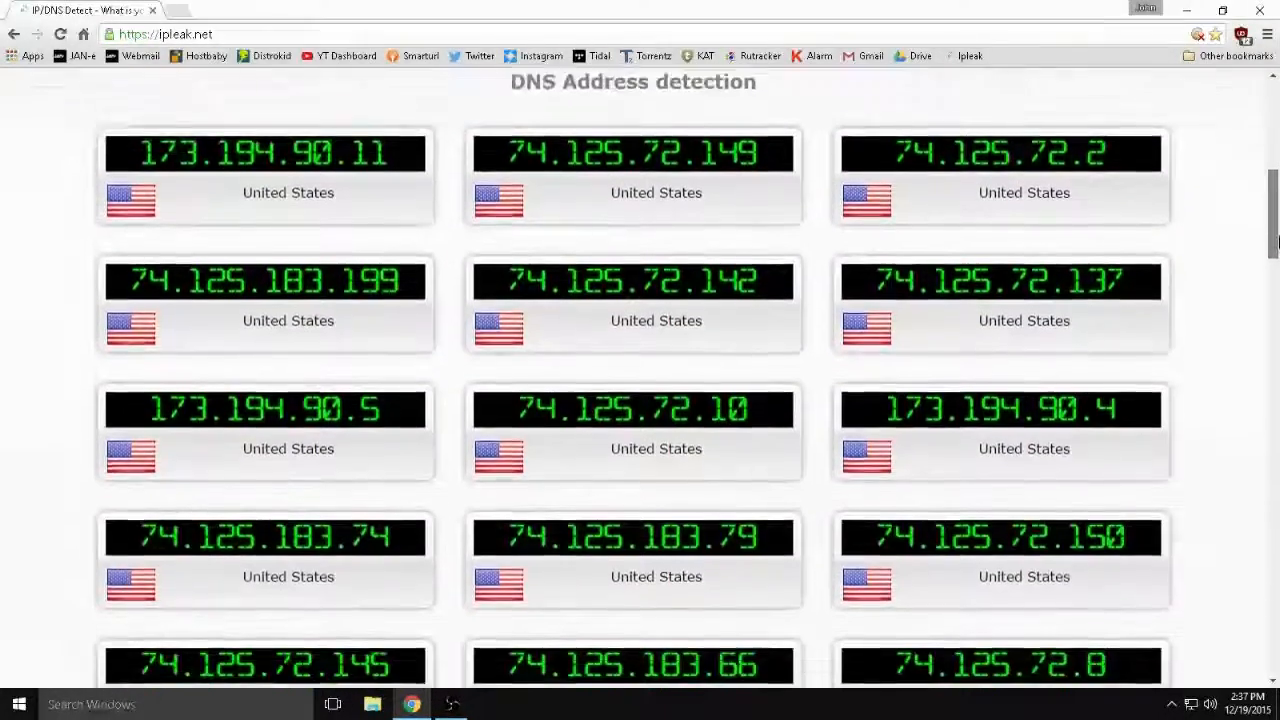
pyautogui.scroll(-3)
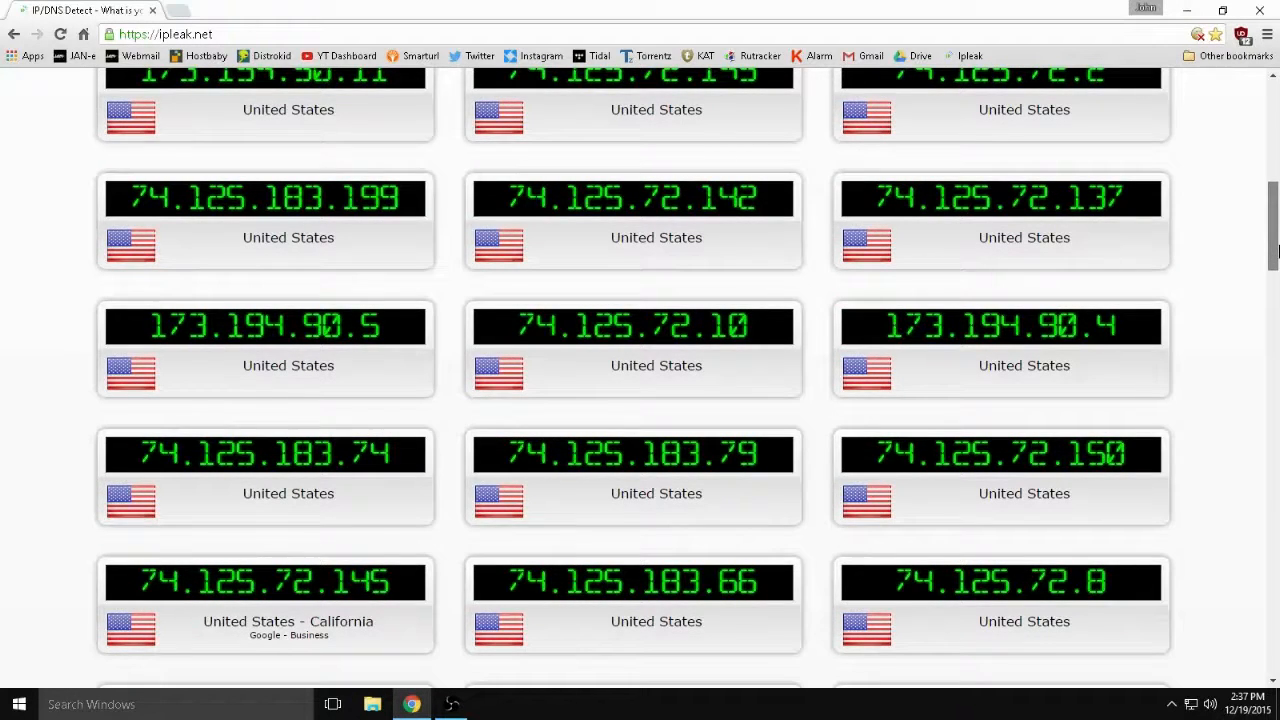
pyautogui.scroll(-3)
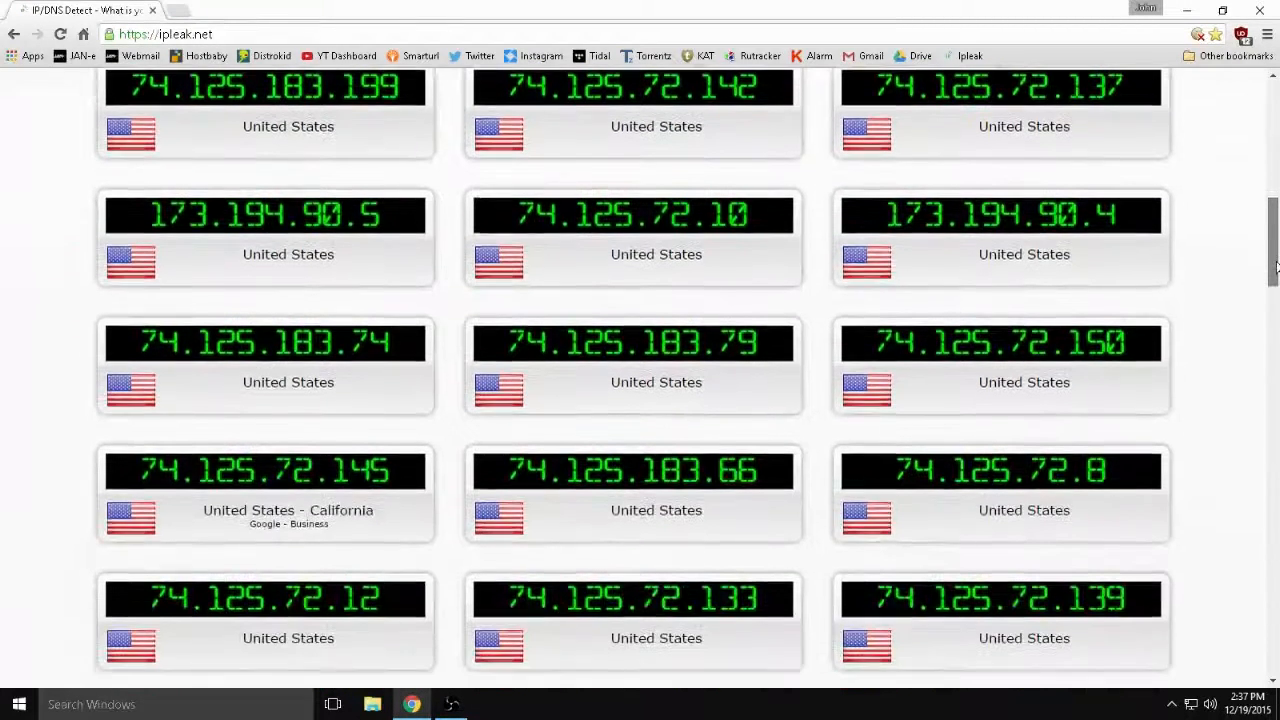
pyautogui.scroll(-3)
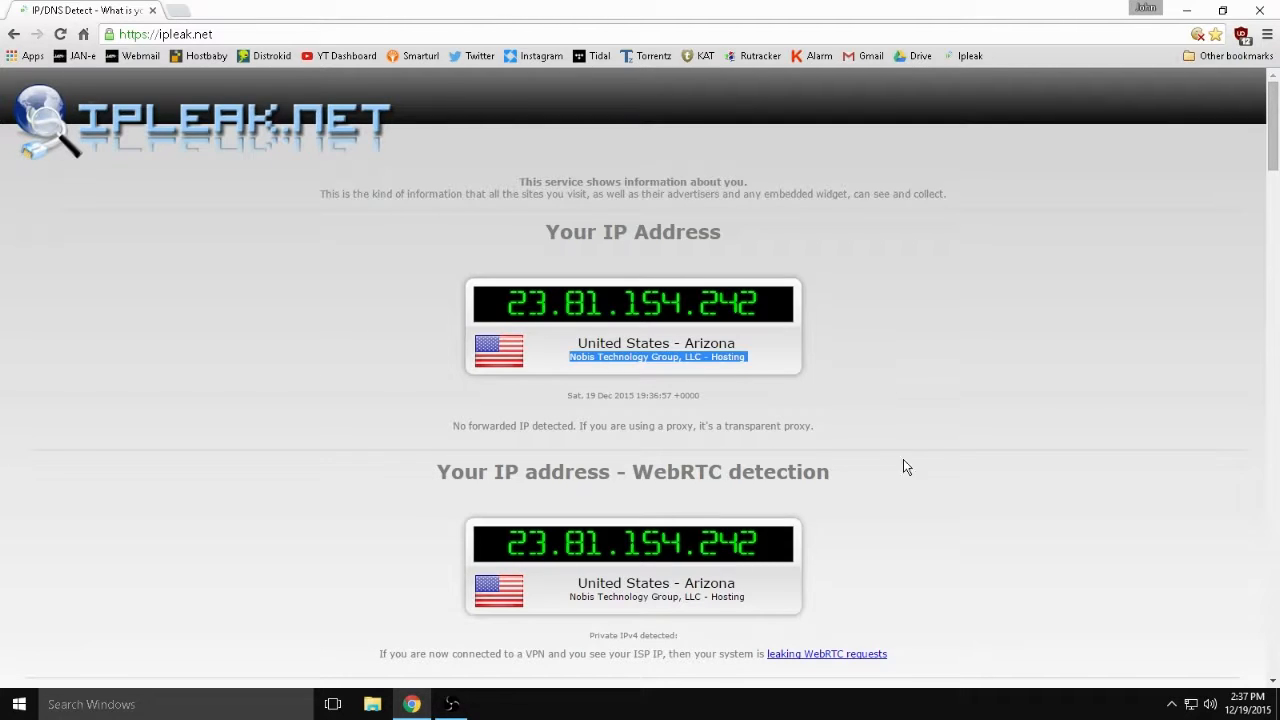
pyautogui.scroll(-3)
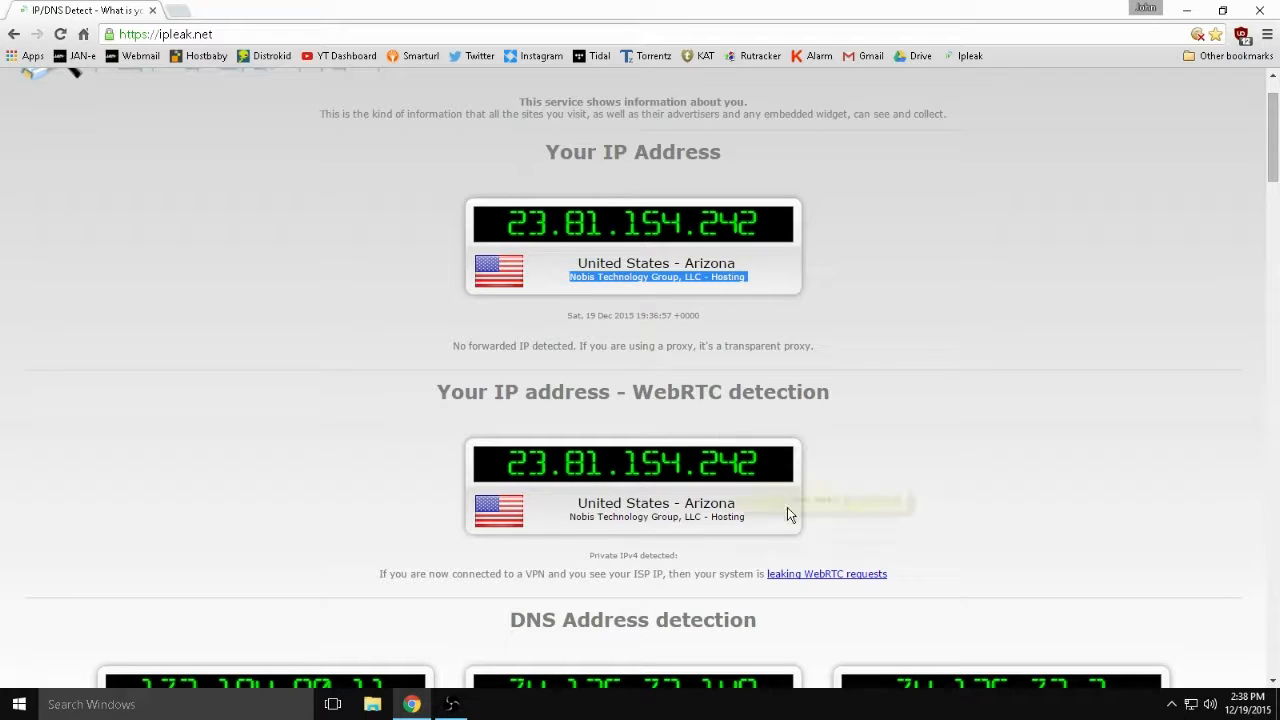
pyautogui.moveTo(848, 430)
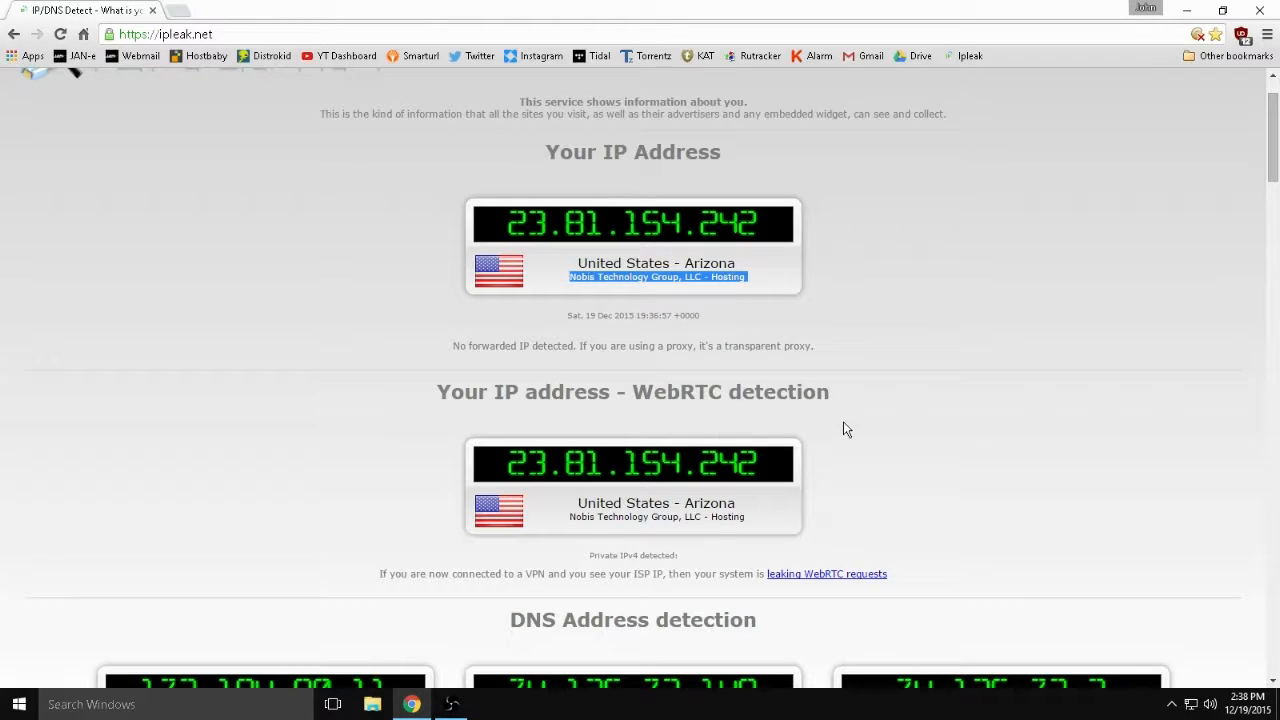
pyautogui.moveTo(836, 430)
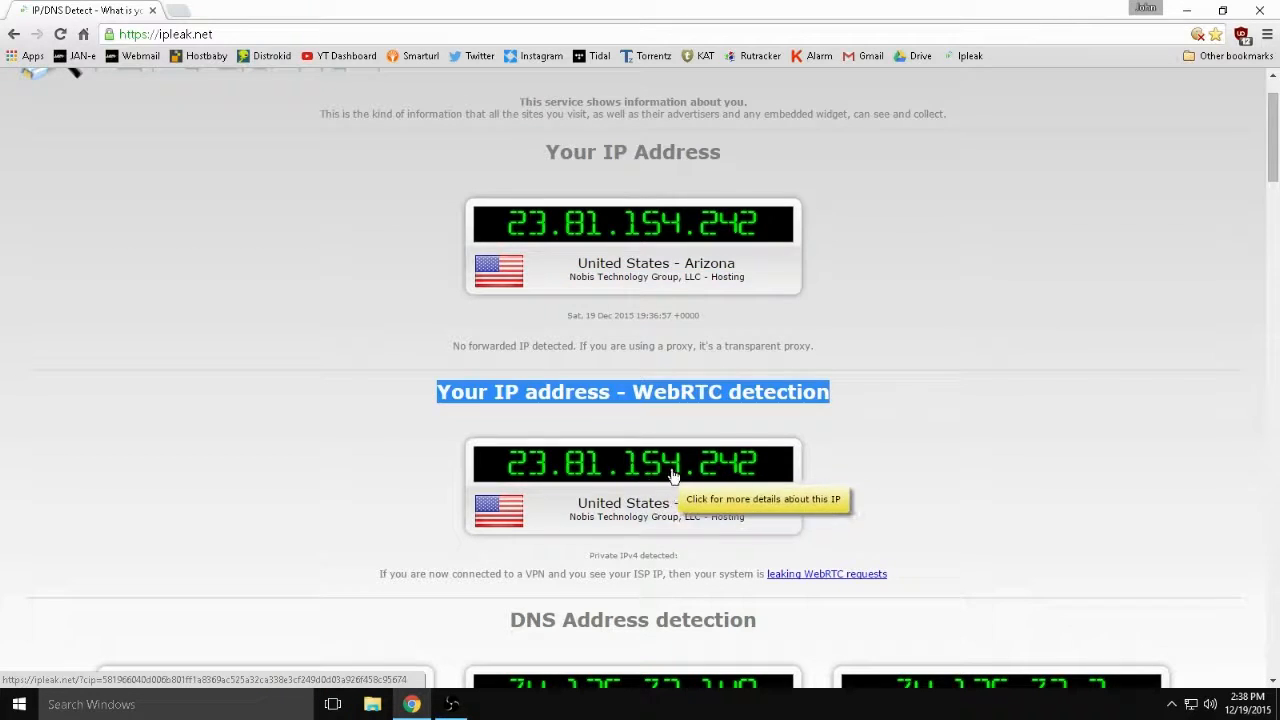
pyautogui.moveTo(488, 552)
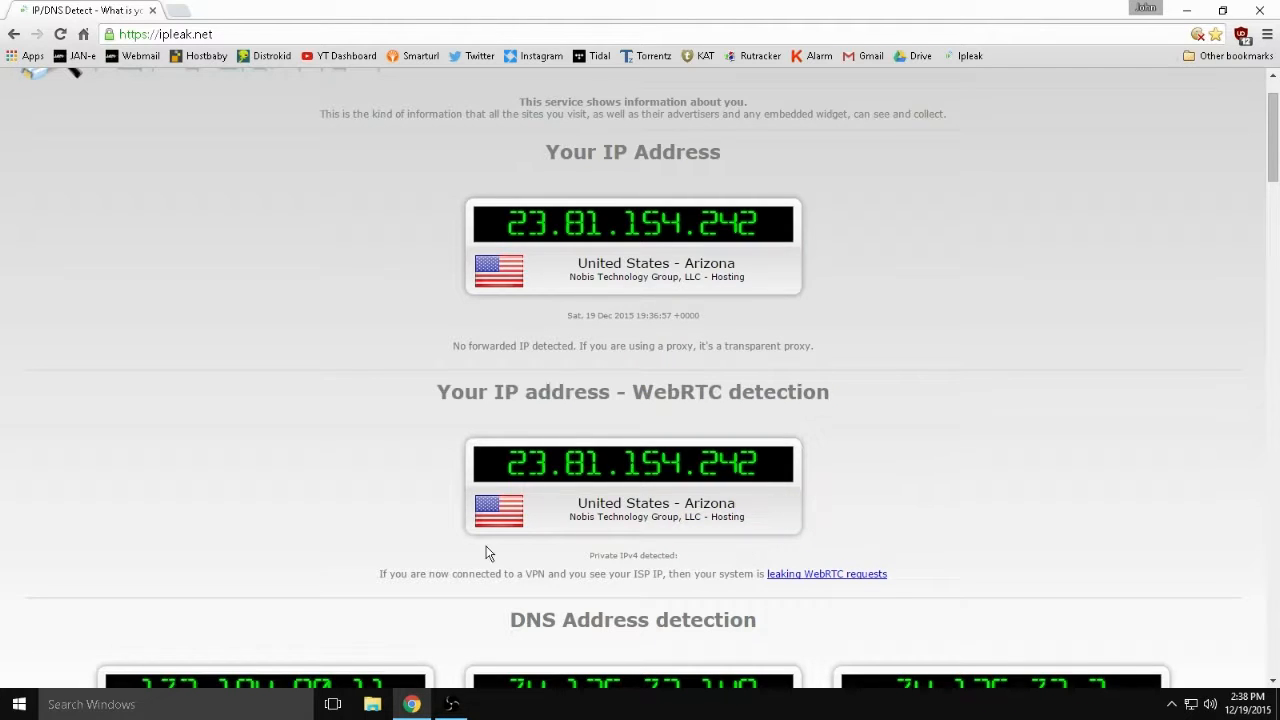
pyautogui.moveTo(618, 550)
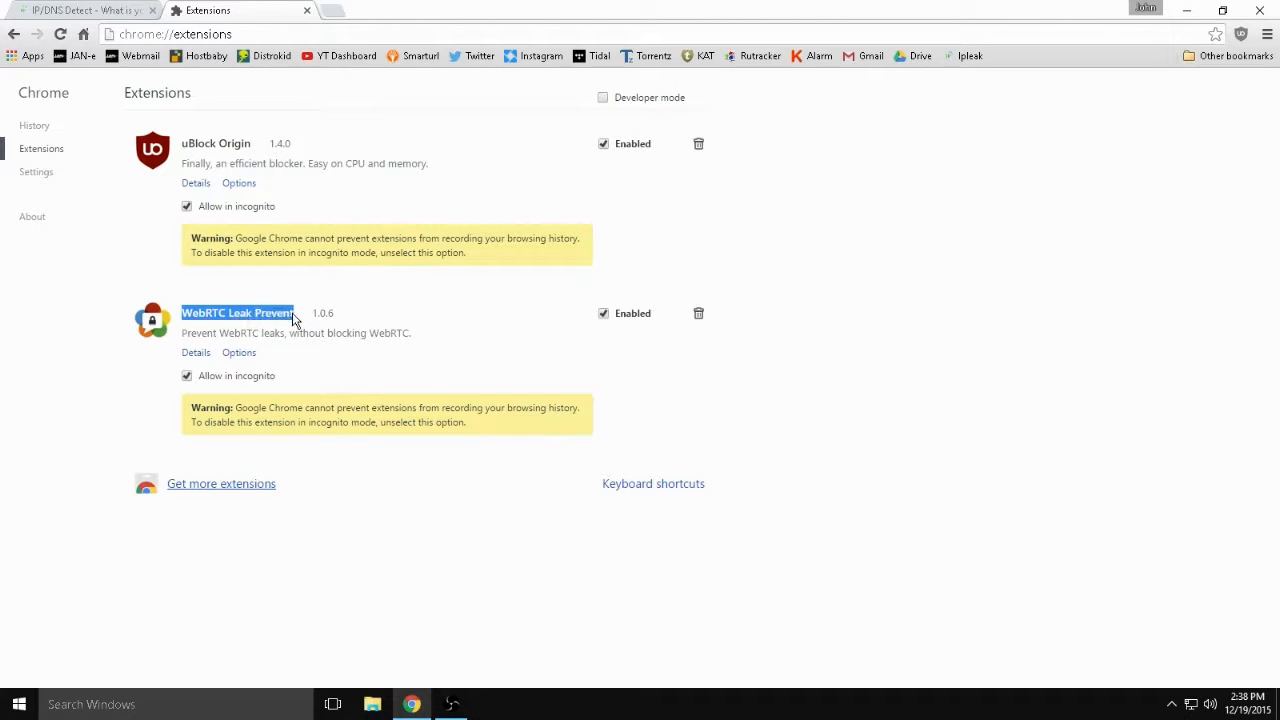
pyautogui.moveTo(490, 328)
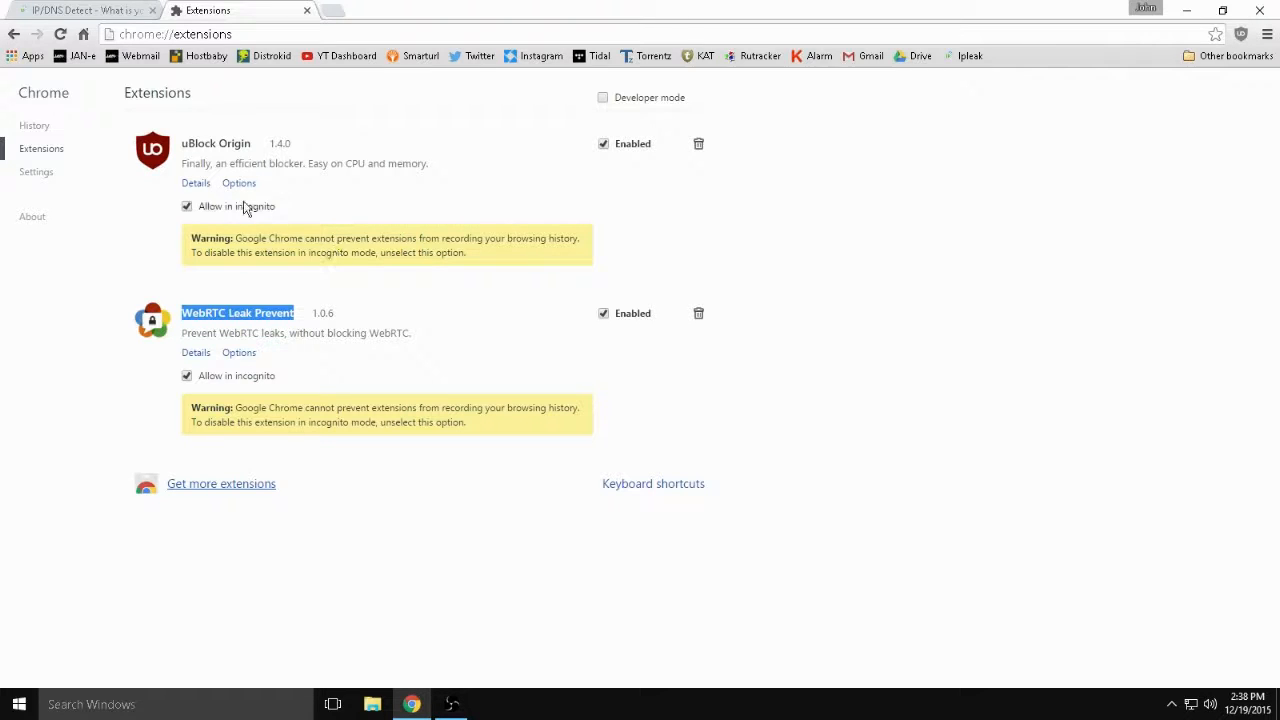
pyautogui.moveTo(336, 356)
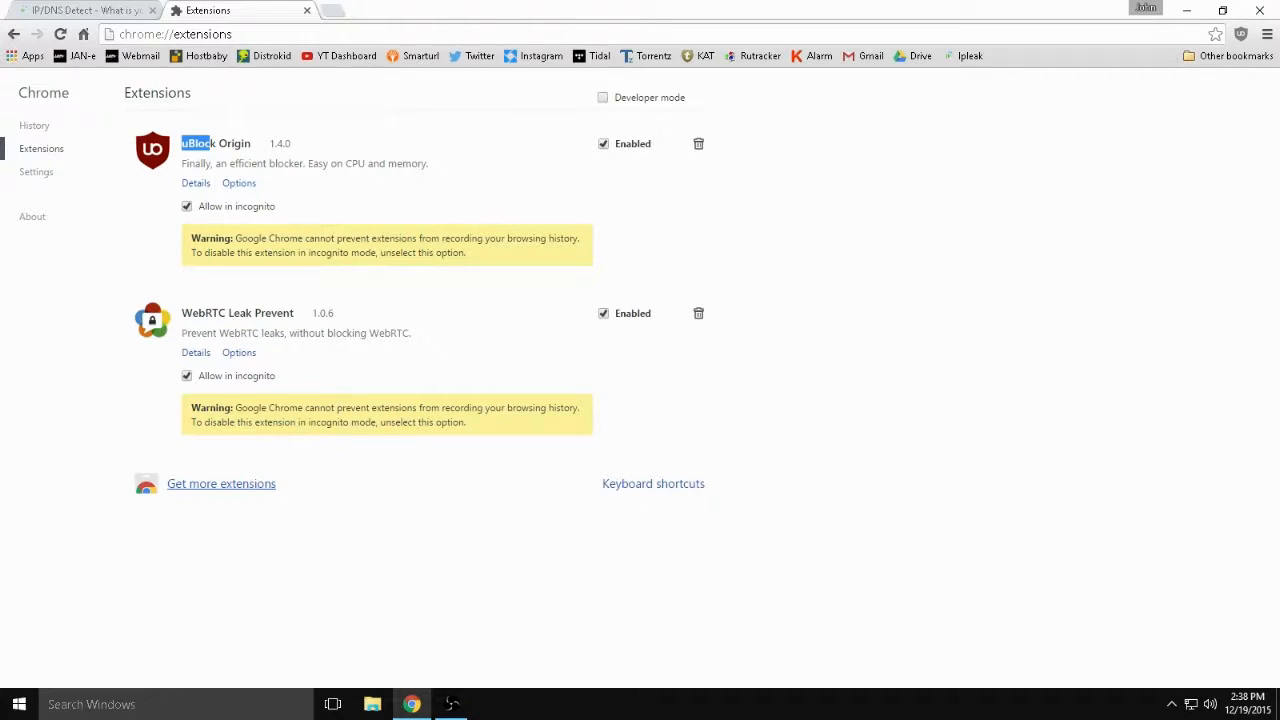
# Close the Chrome window, returning to the desktop.
pyautogui.click(80, 10)
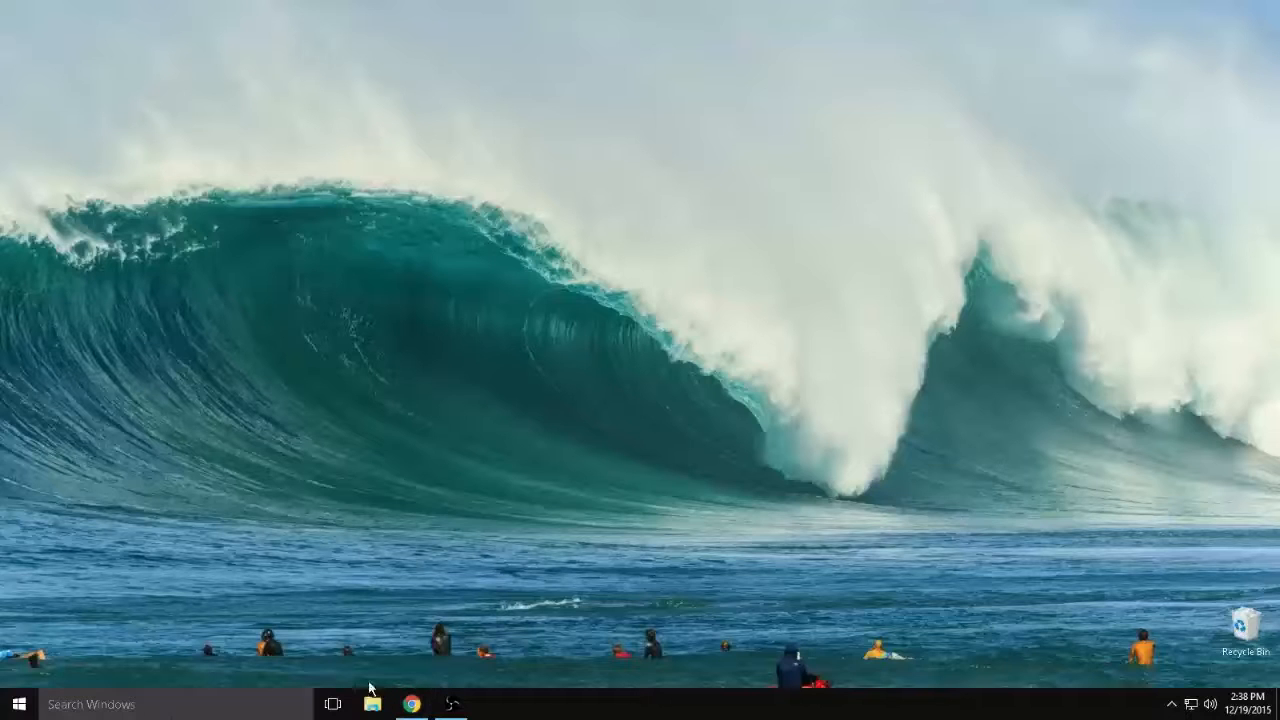
pyautogui.moveTo(440, 464)
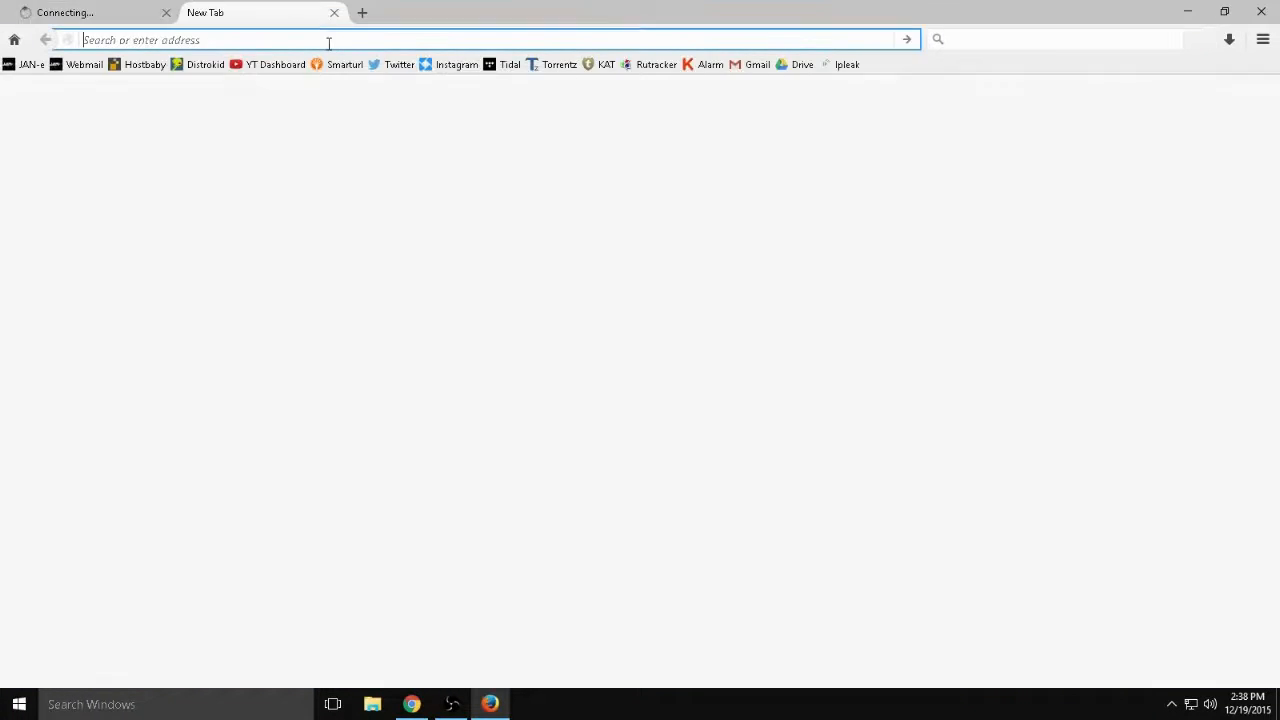
# Load ipleak.net in Firefox and view the WebRTC detection reporting no leak for 23.81.154.242.
pyautogui.write('ipleak.net')
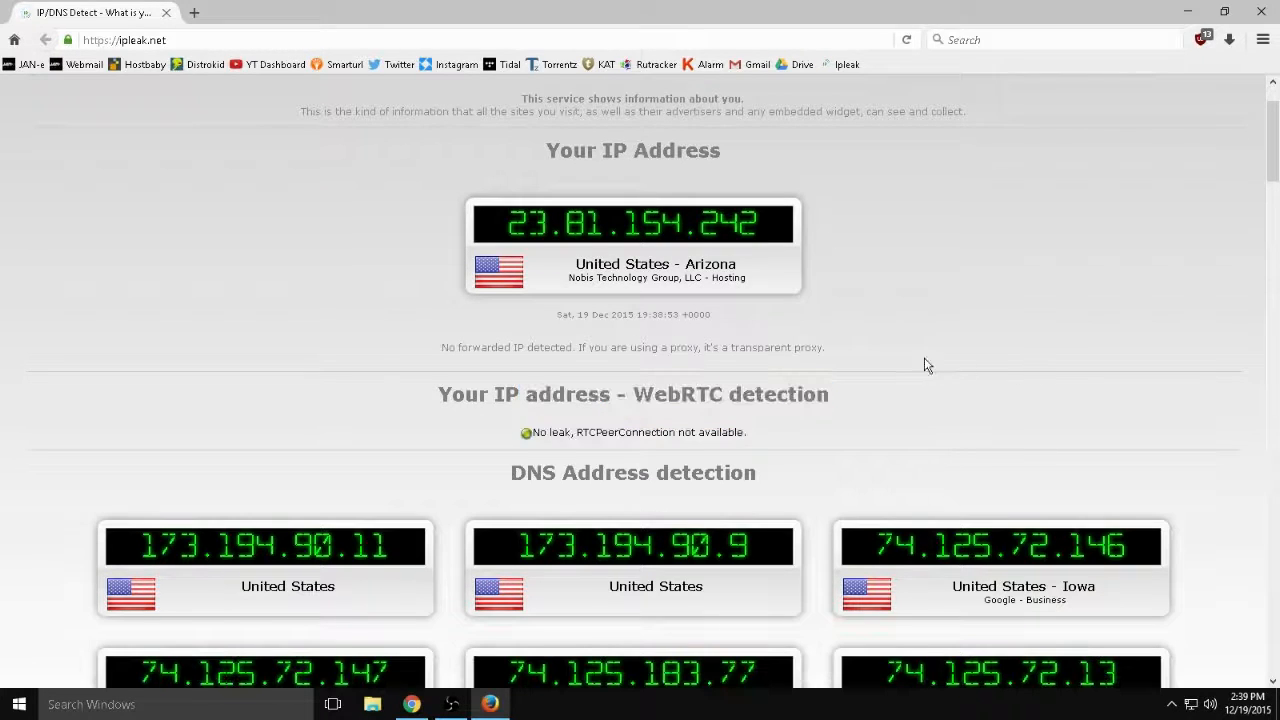
pyautogui.scroll(-3)
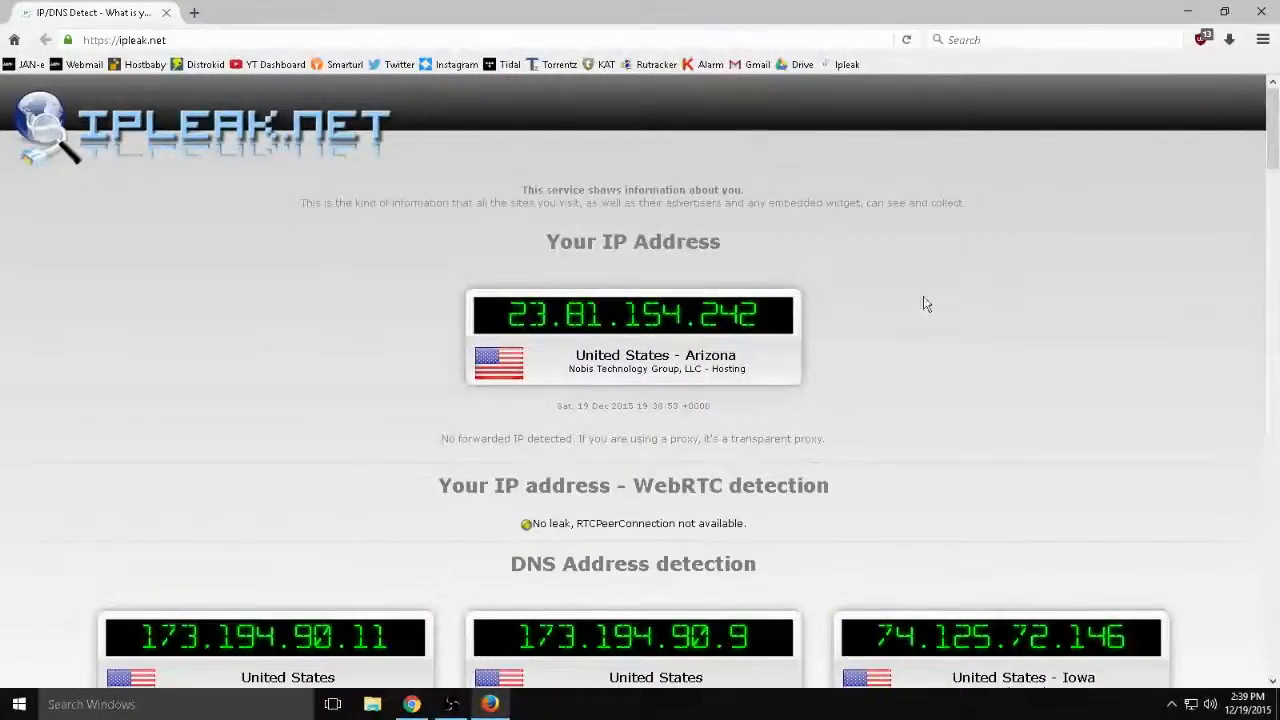
# View Chrome's ipleak.net WebRTC result exposing 23.81.154.242 with a private IPv4 warning.
pyautogui.scroll(-3)
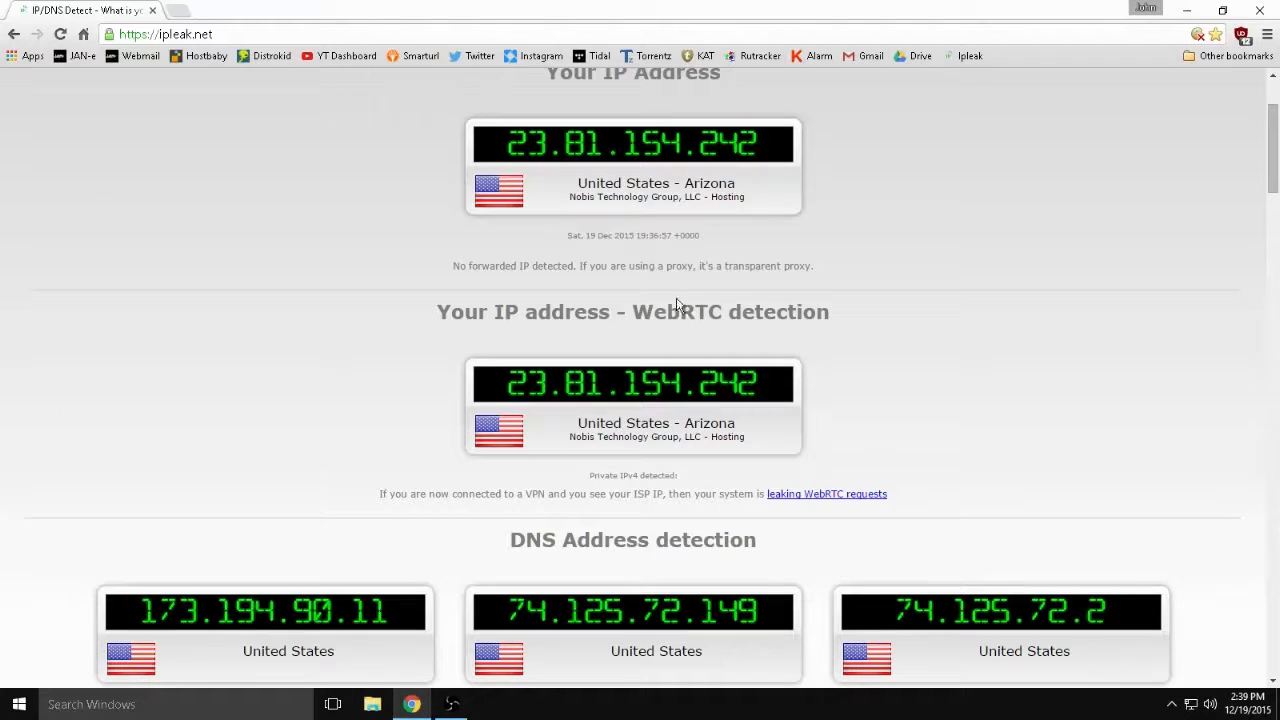
pyautogui.moveTo(692, 438)
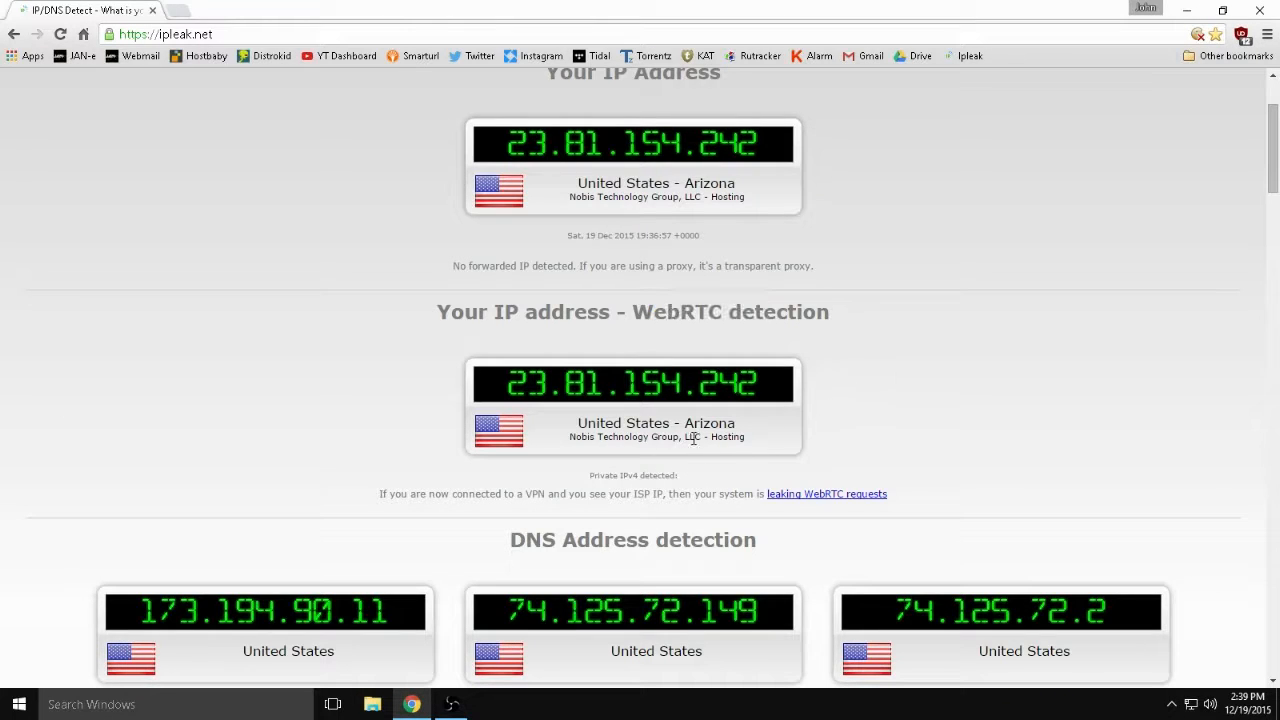
pyautogui.moveTo(670, 232)
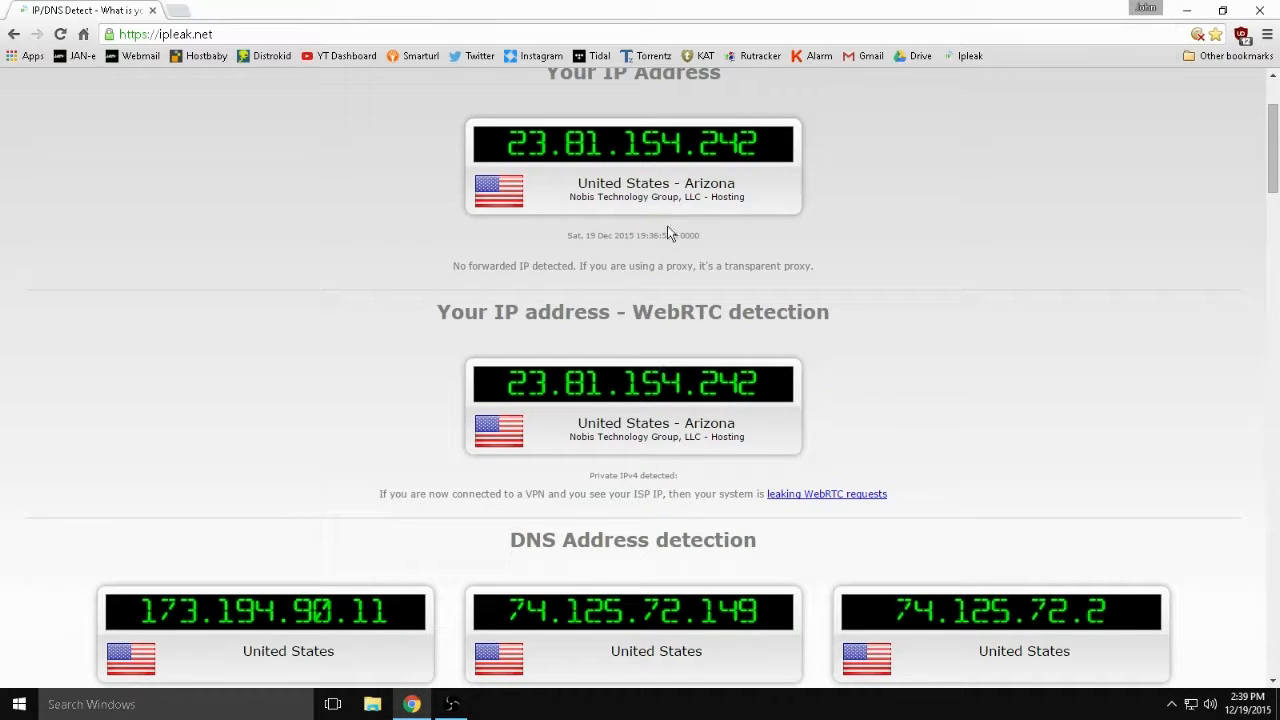
pyautogui.moveTo(688, 348)
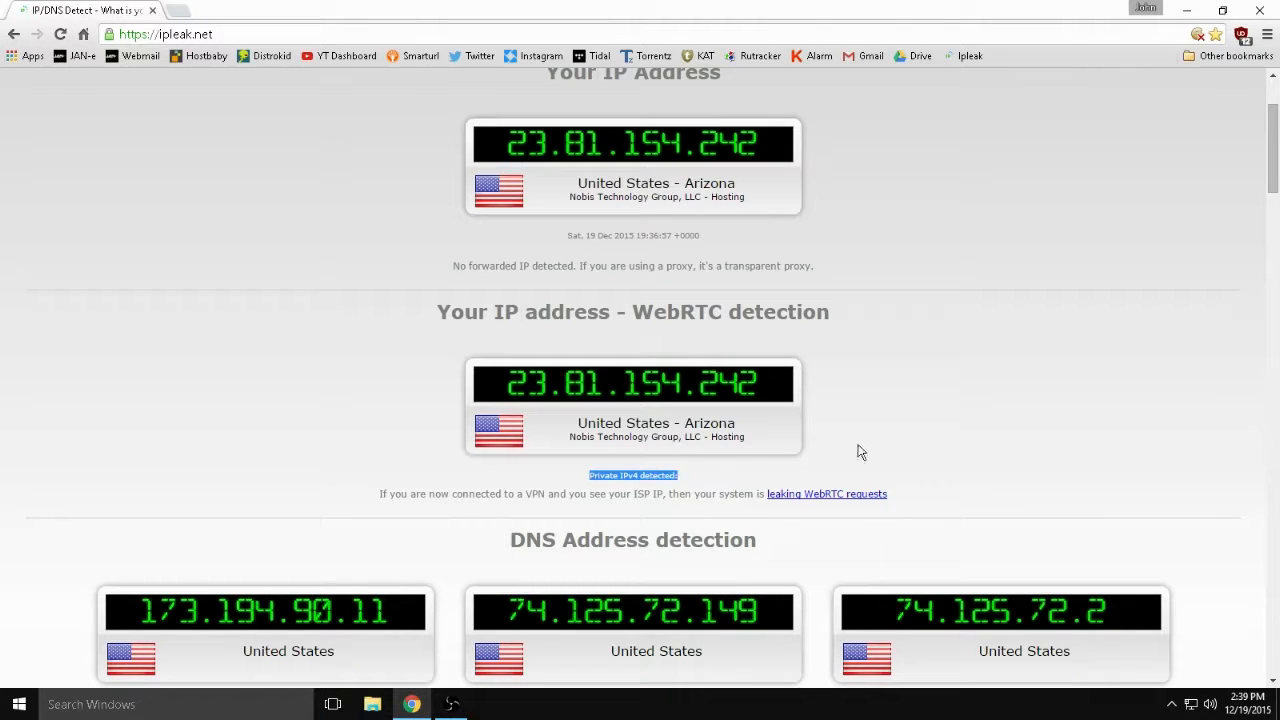
# Disable uBlock Origin and WebRTC Leak Prevent via Settings > Extensions, exposing 10.9.0.82 and 192.168.0.12 on ipleak.net.
pyautogui.click(1268, 32)
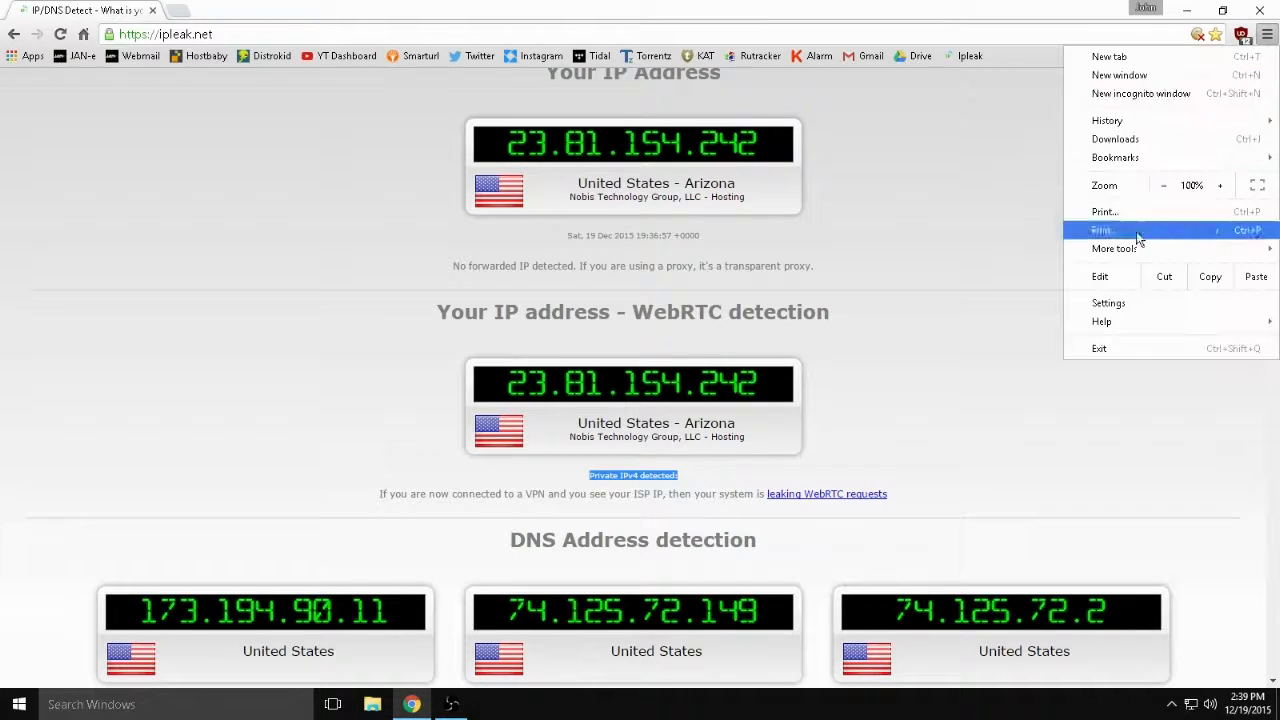
pyautogui.click(1108, 302)
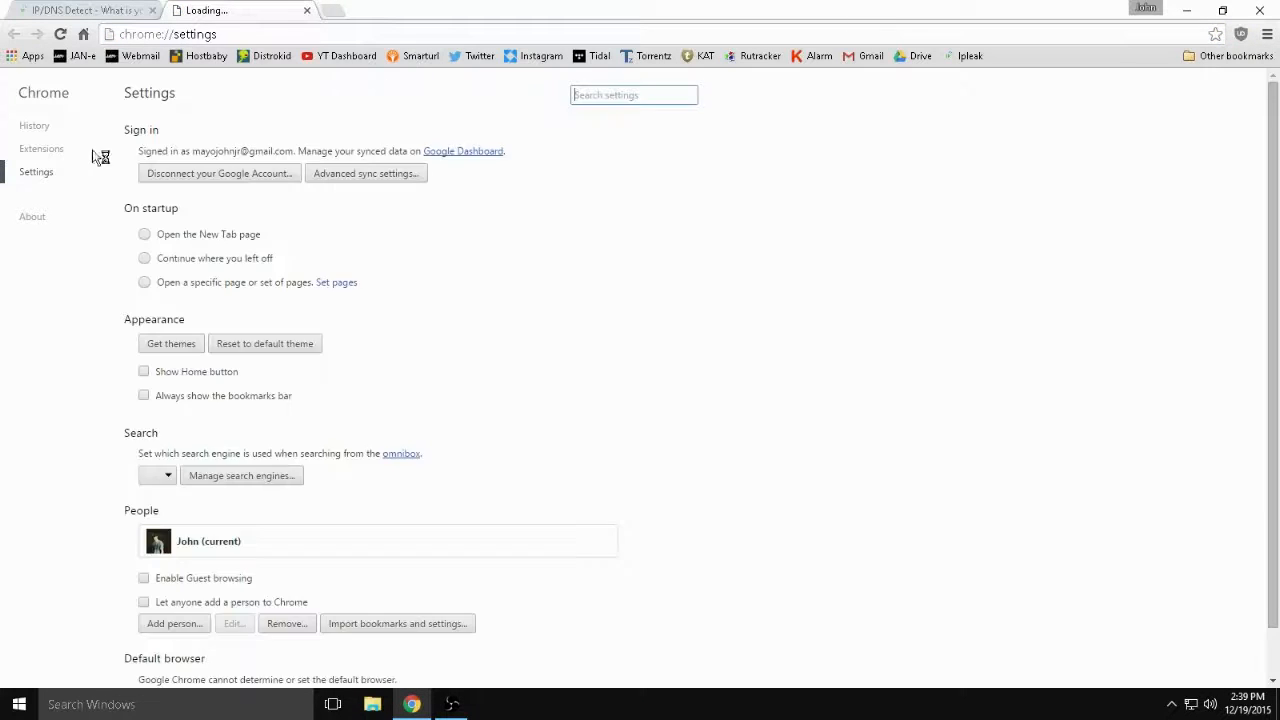
pyautogui.click(40, 148)
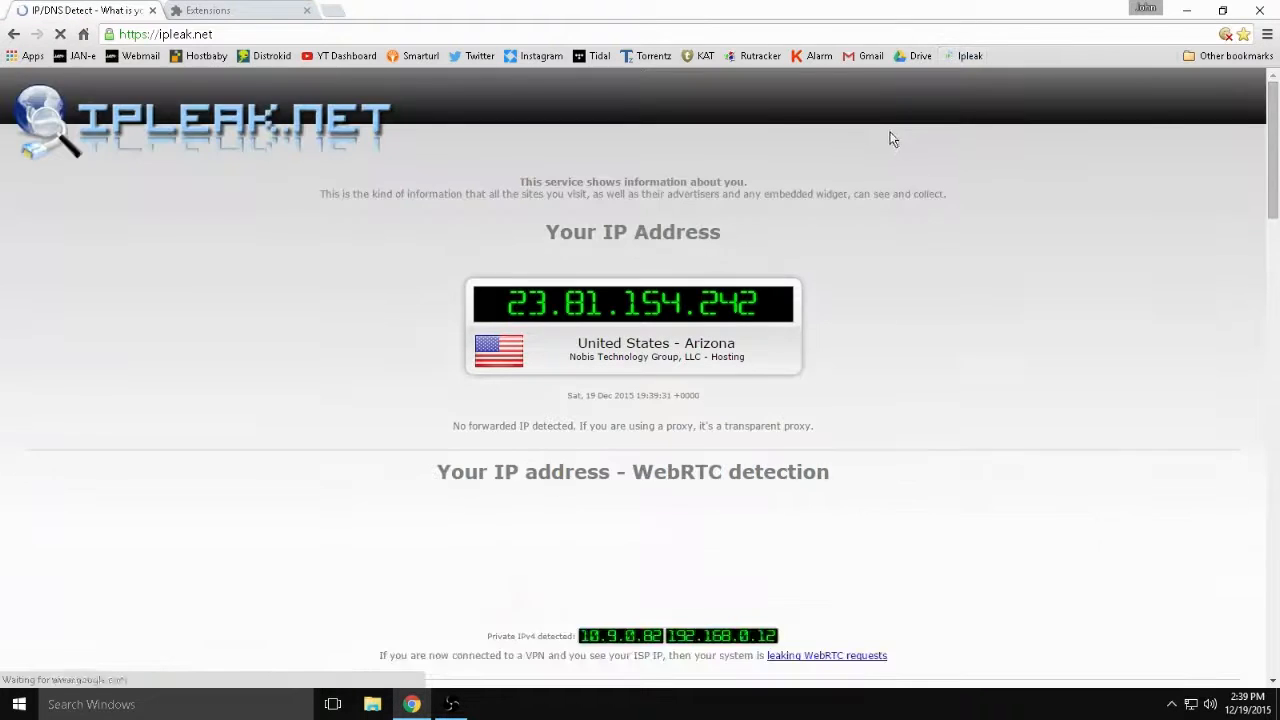
pyautogui.scroll(-3)
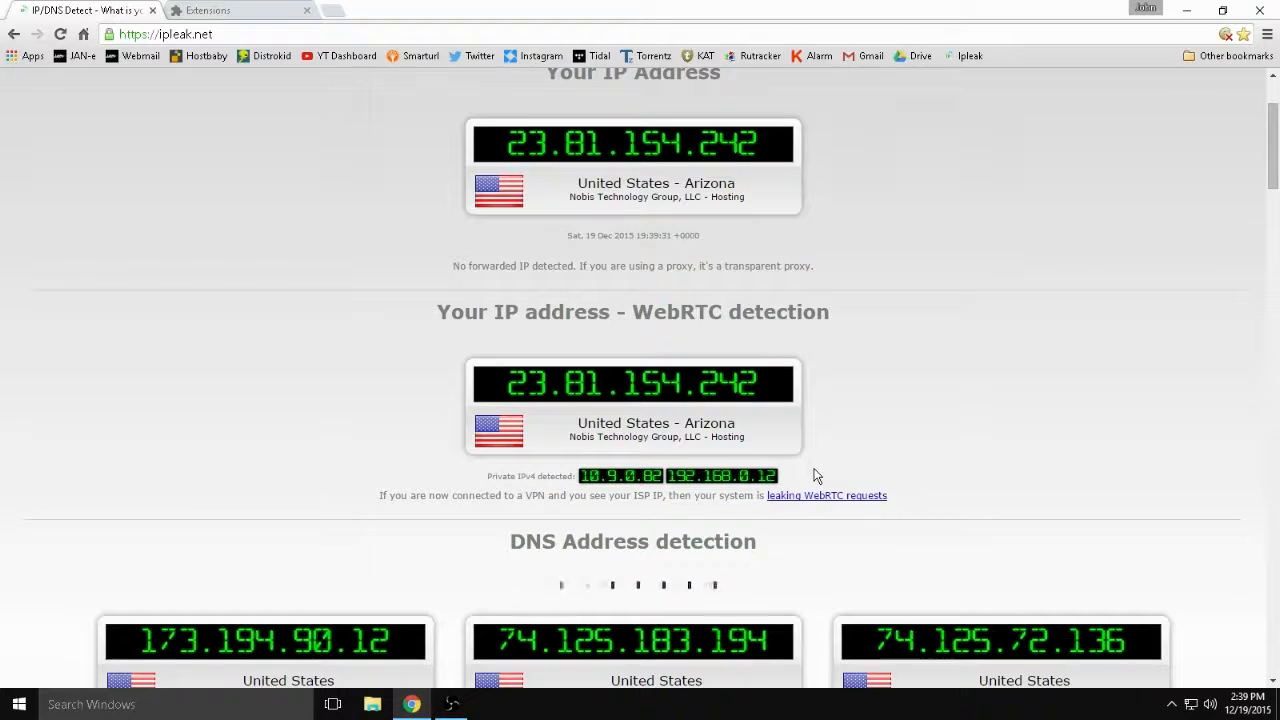
pyautogui.moveTo(728, 488)
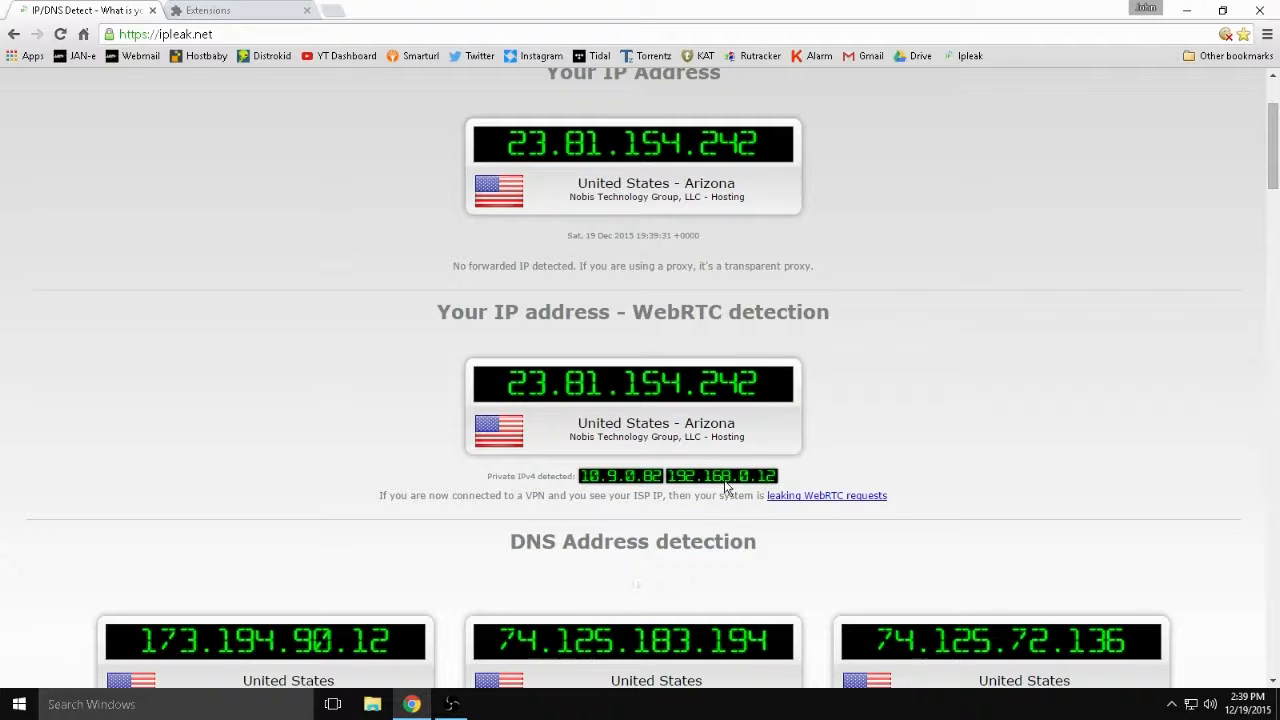
pyautogui.click(240, 10)
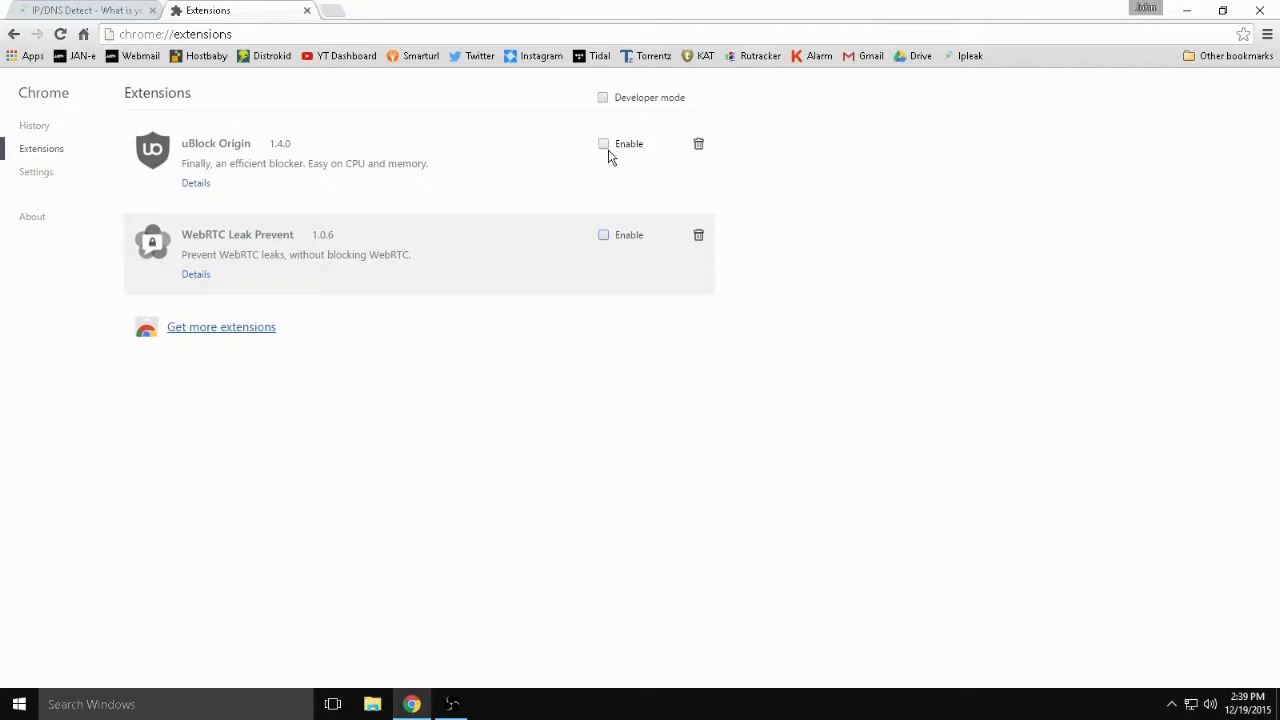
# Re-enable WebRTC Leak Prevent in Chrome's extensions list.
pyautogui.click(604, 234)
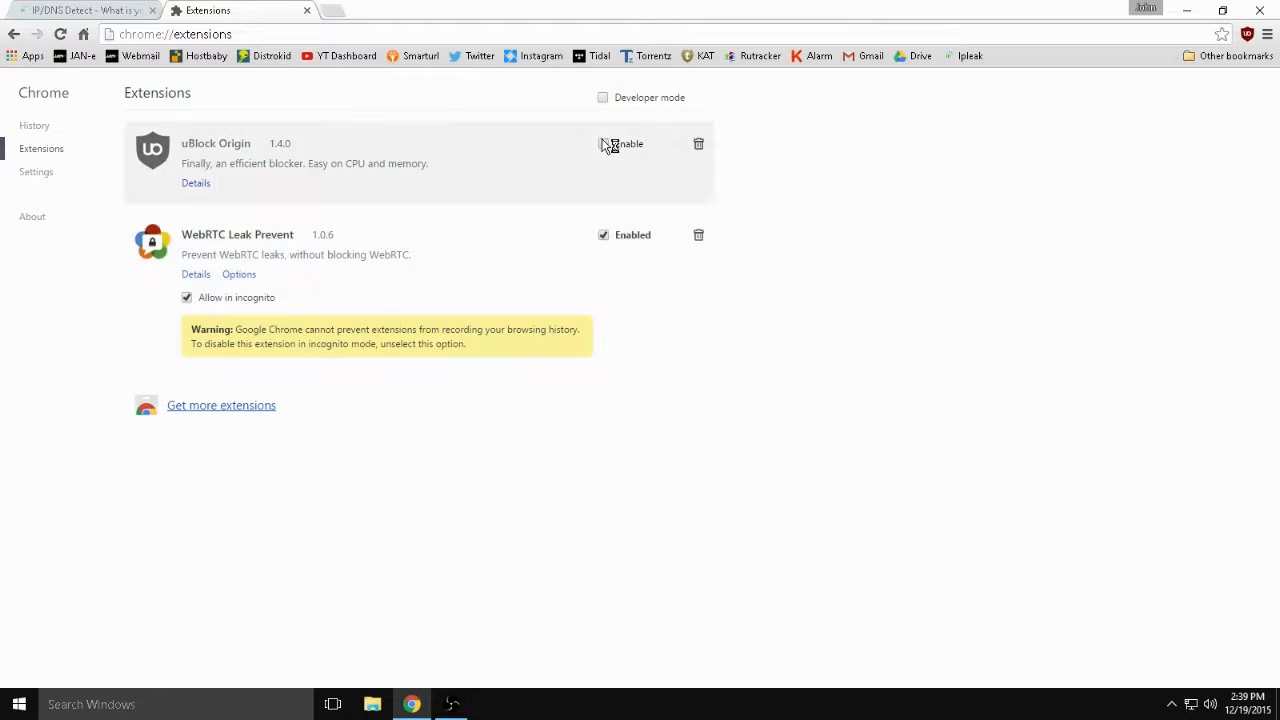
pyautogui.click(604, 144)
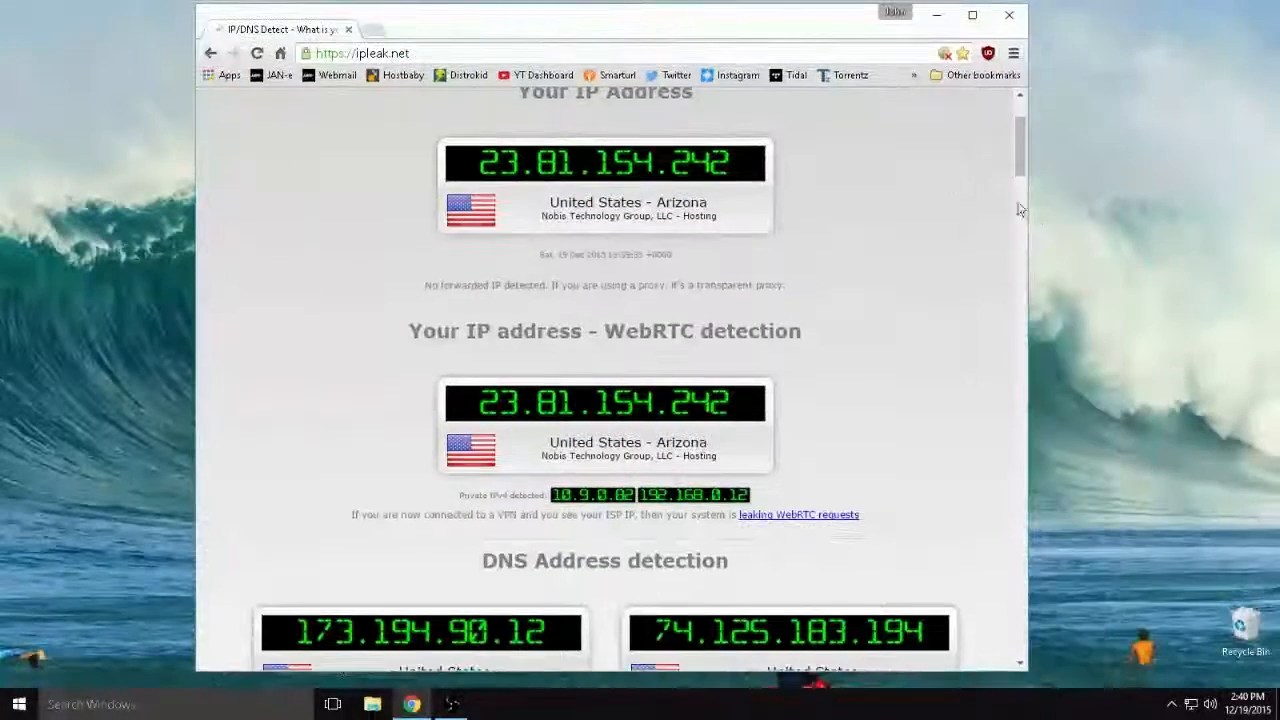
pyautogui.scroll(-3)
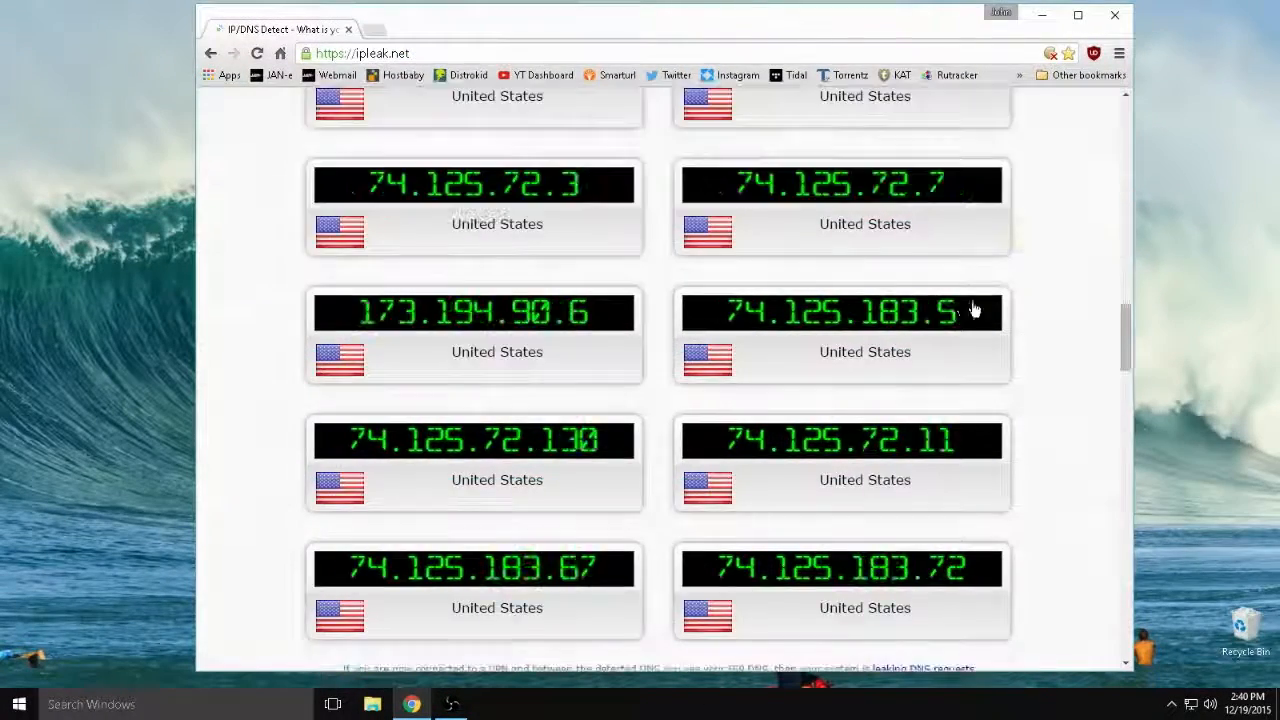
pyautogui.scroll(-3)
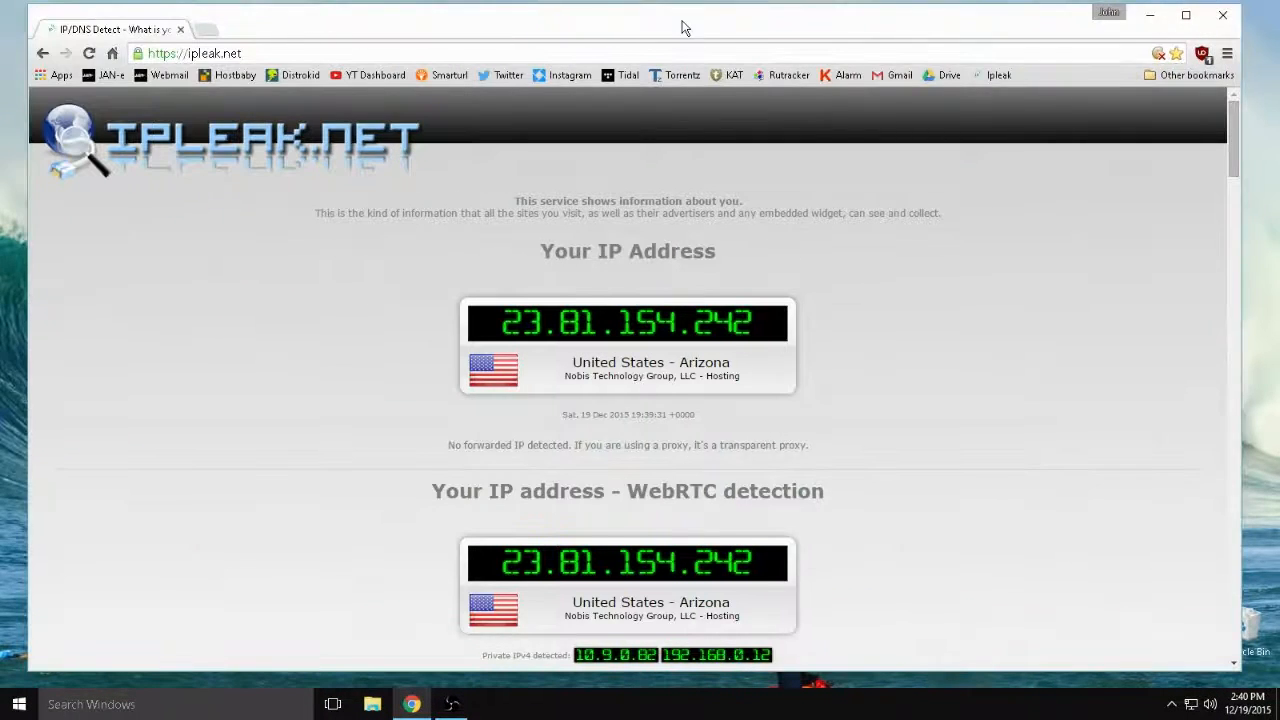
pyautogui.scroll(-3)
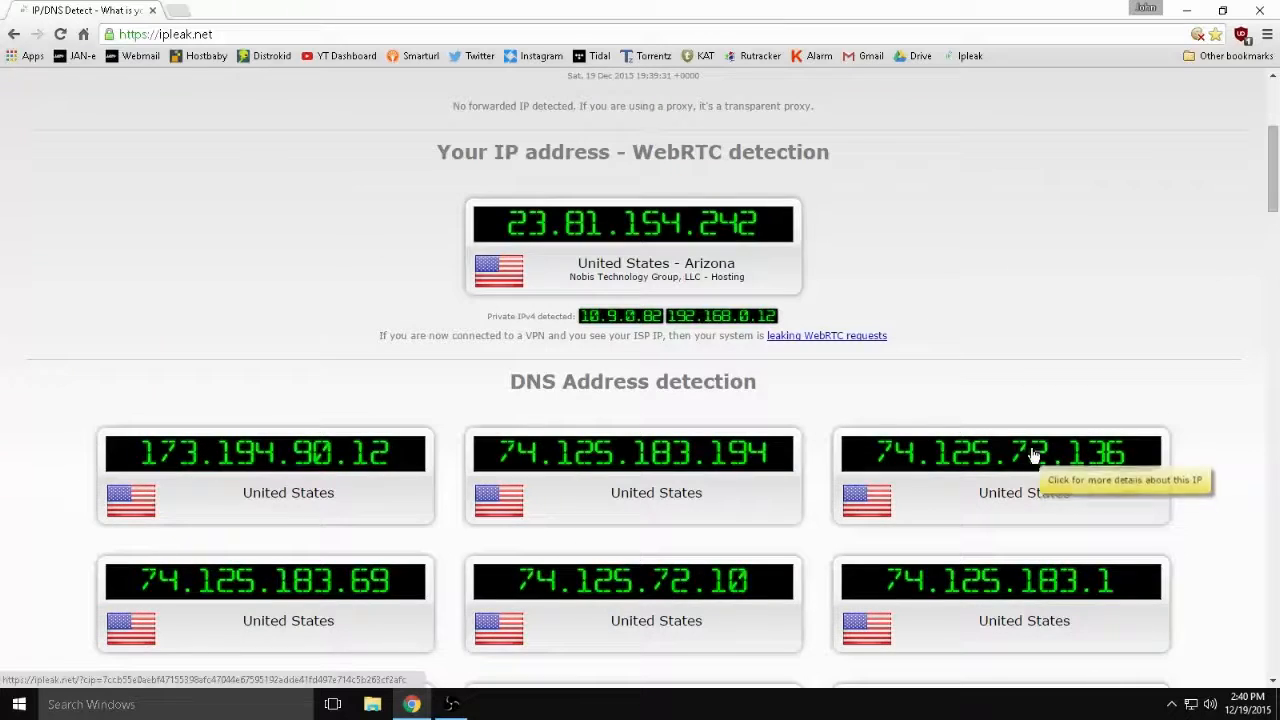